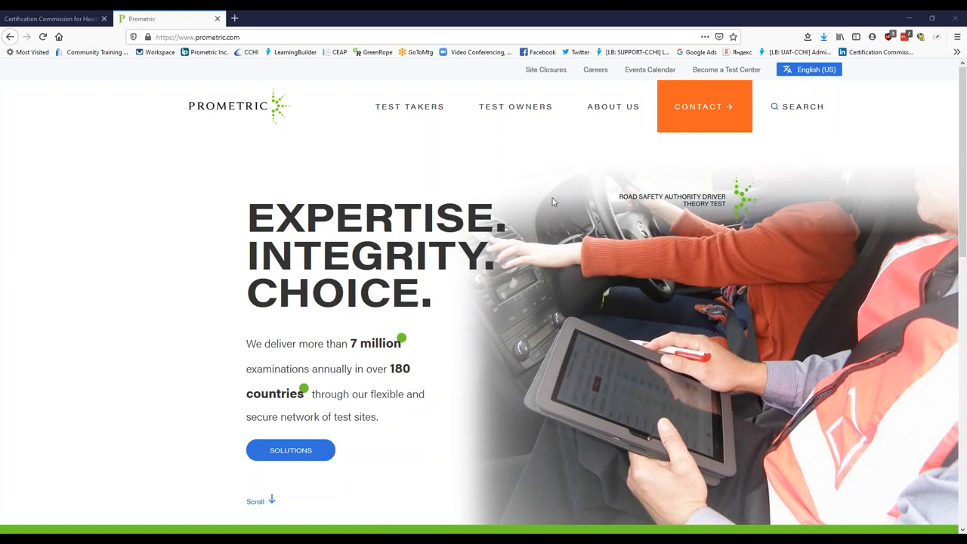
mouse_move(536, 181)
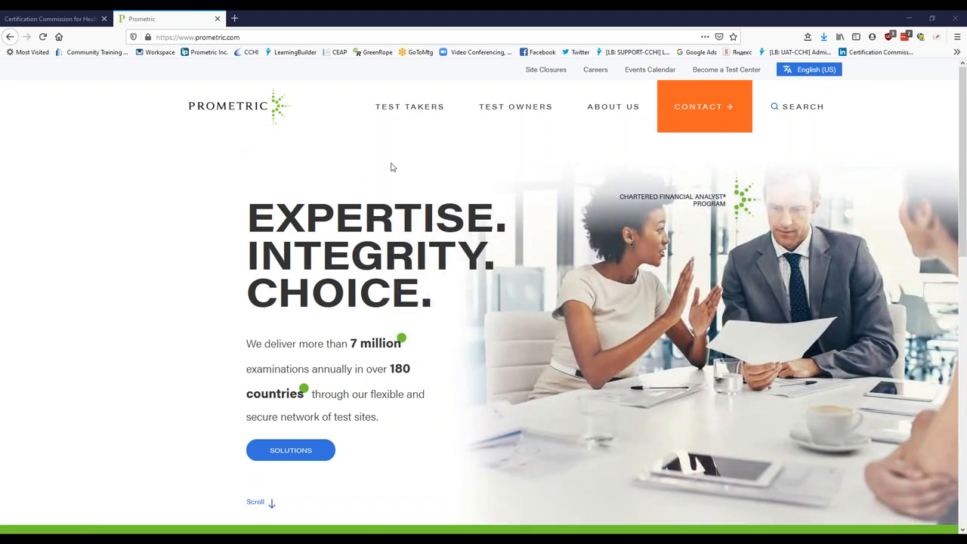
mouse_move(382, 187)
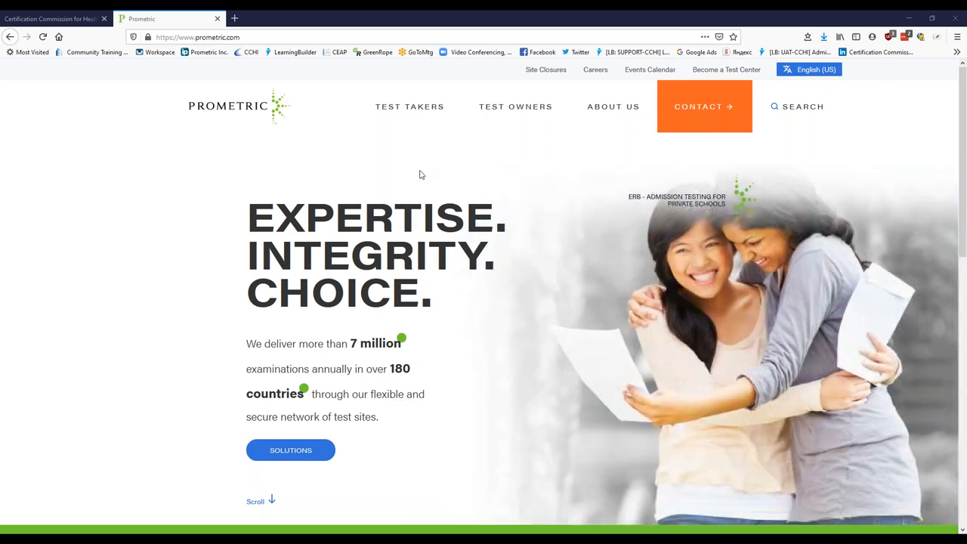
mouse_move(411, 166)
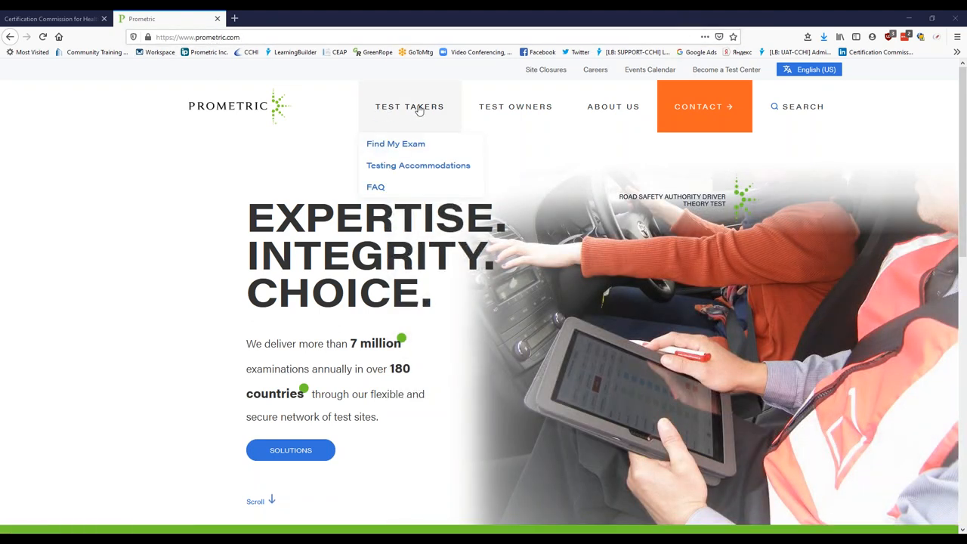
Search the Find My Exam test owner directory for 'cchi'
click(395, 143)
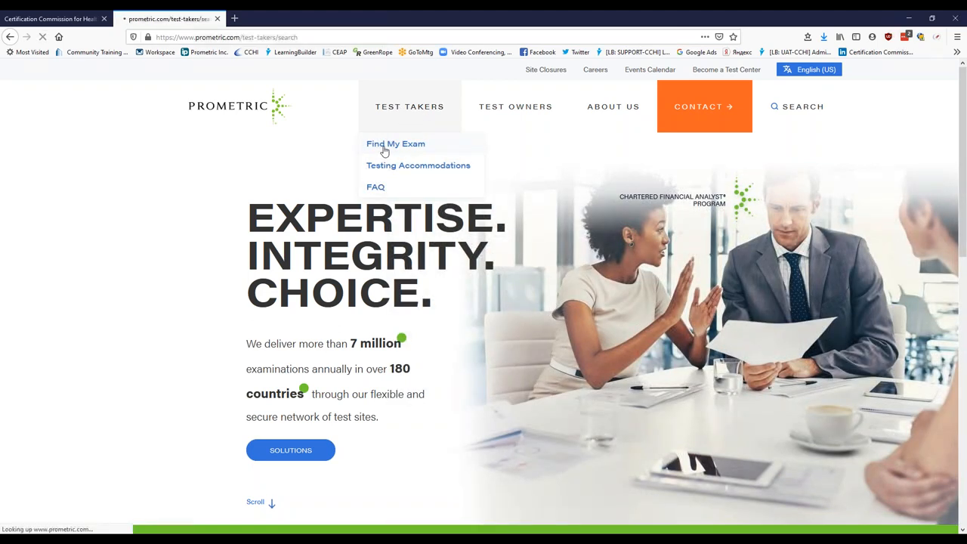
click(395, 144)
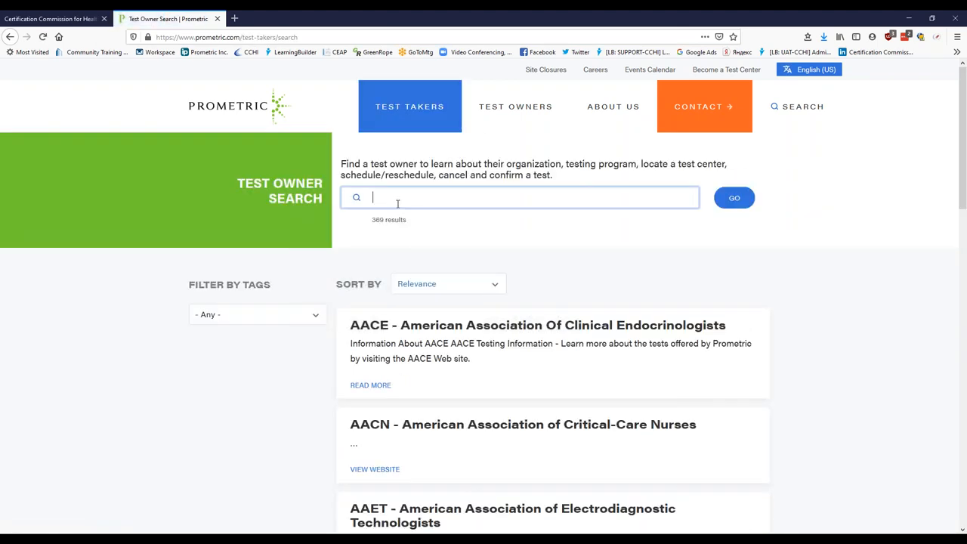
text(cchi)
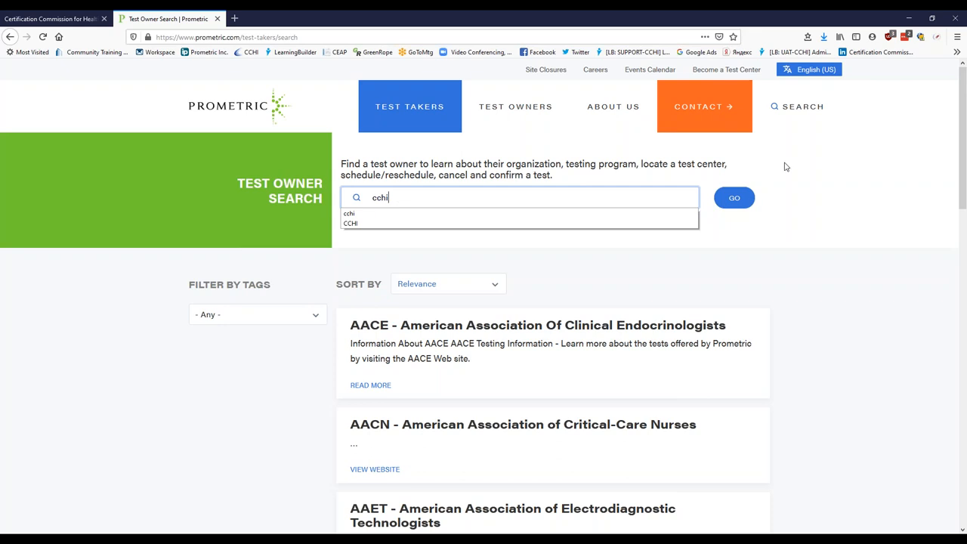
click(734, 197)
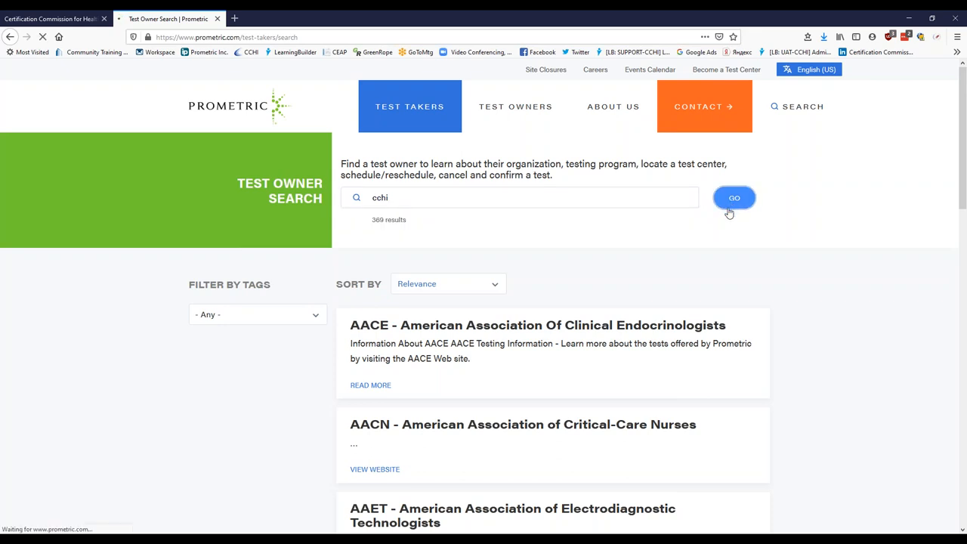
click(733, 197)
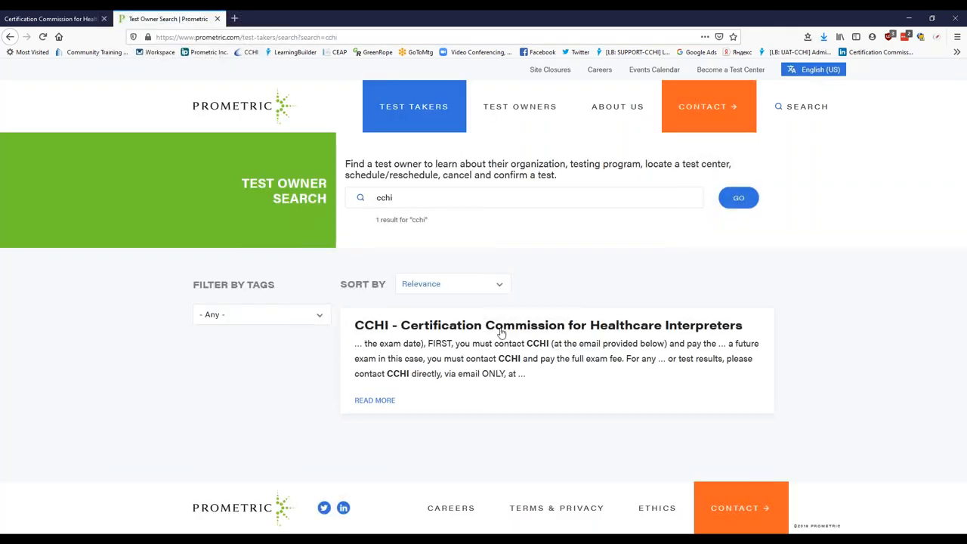
Open the CCHI - Certification Commission for Healthcare Interpreters test owner page
click(546, 325)
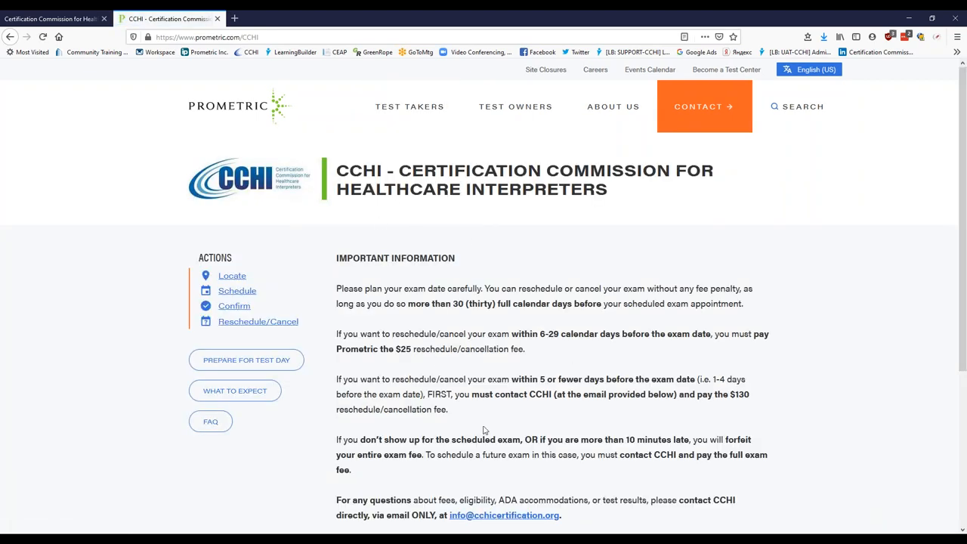
mouse_move(476, 267)
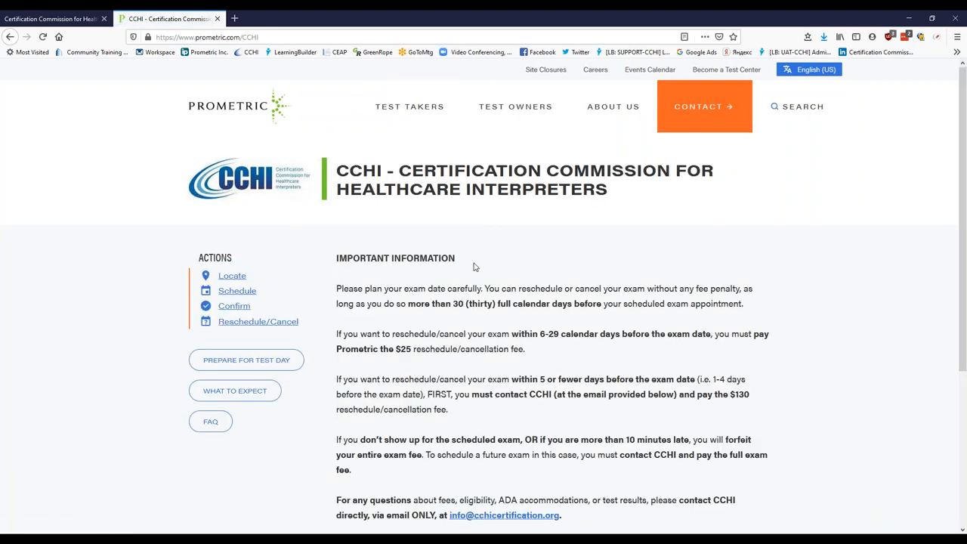
mouse_move(551, 412)
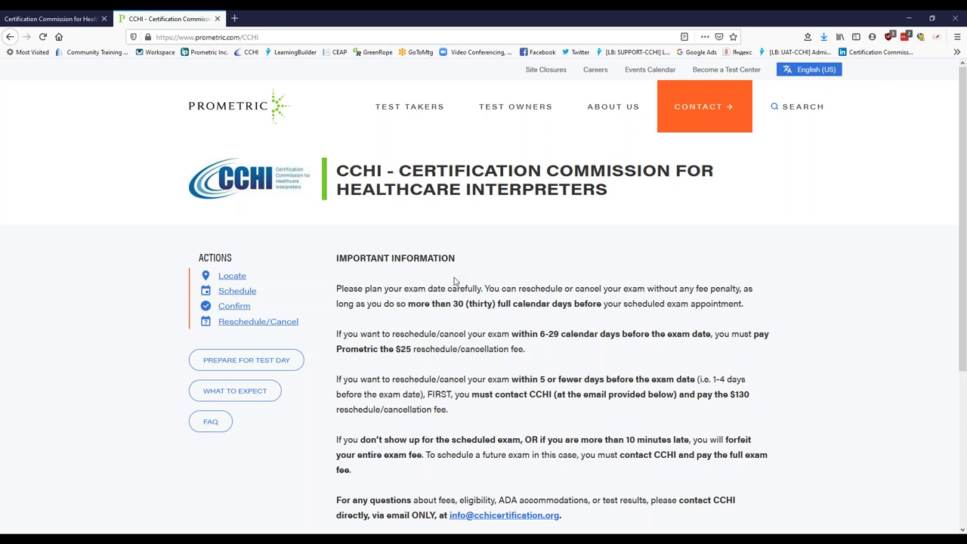
mouse_move(449, 305)
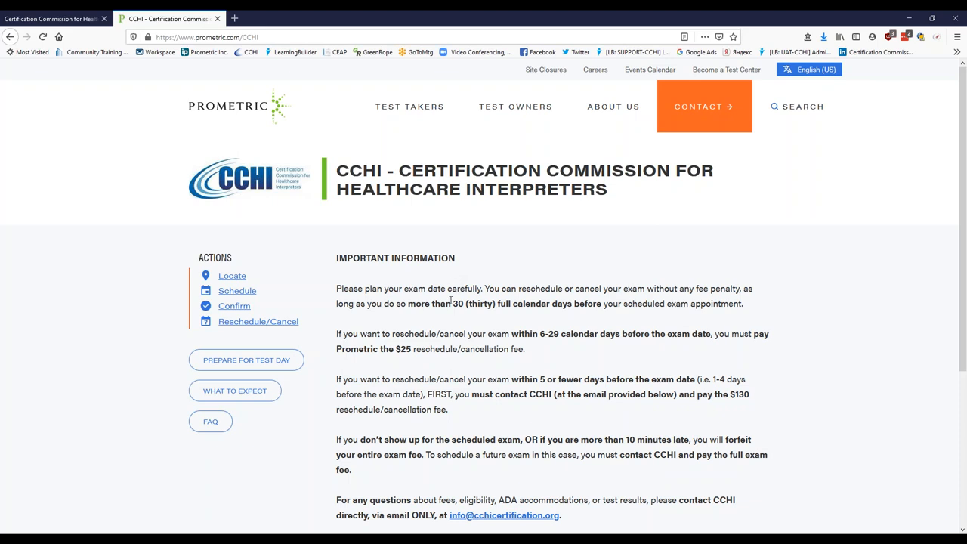
mouse_move(470, 327)
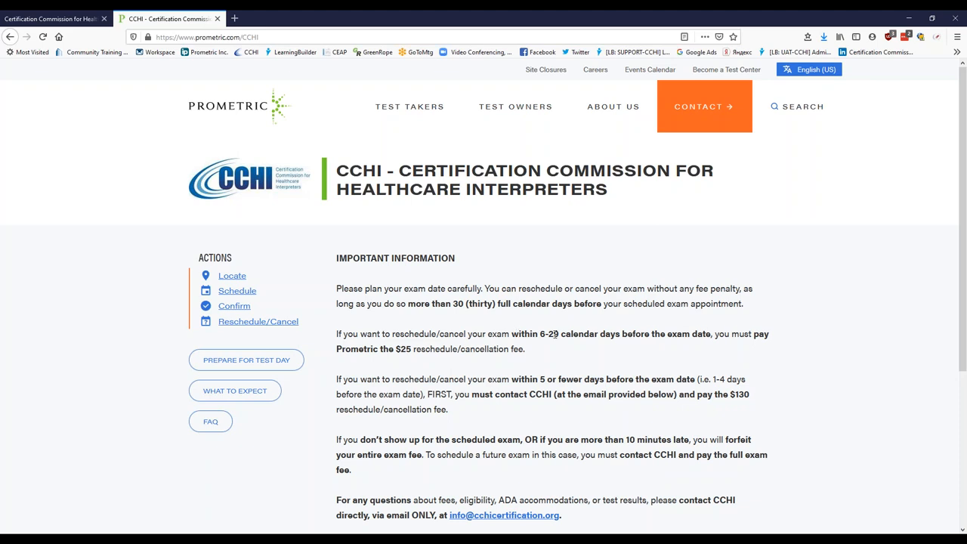
mouse_move(482, 327)
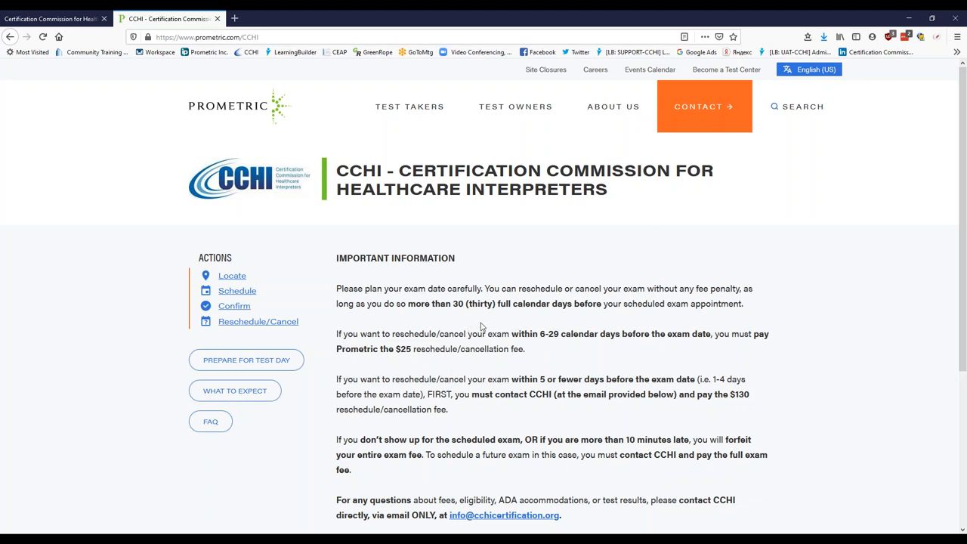
mouse_move(391, 371)
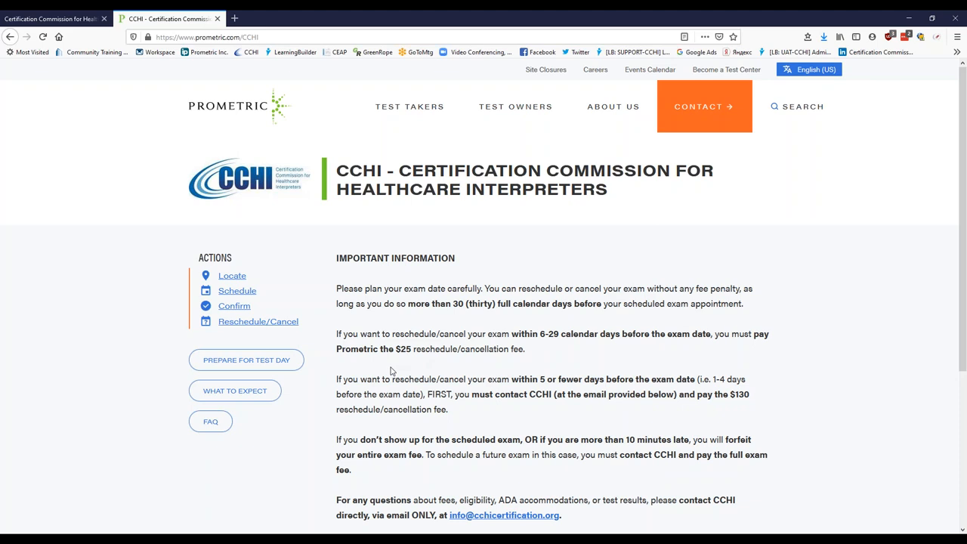
mouse_move(473, 376)
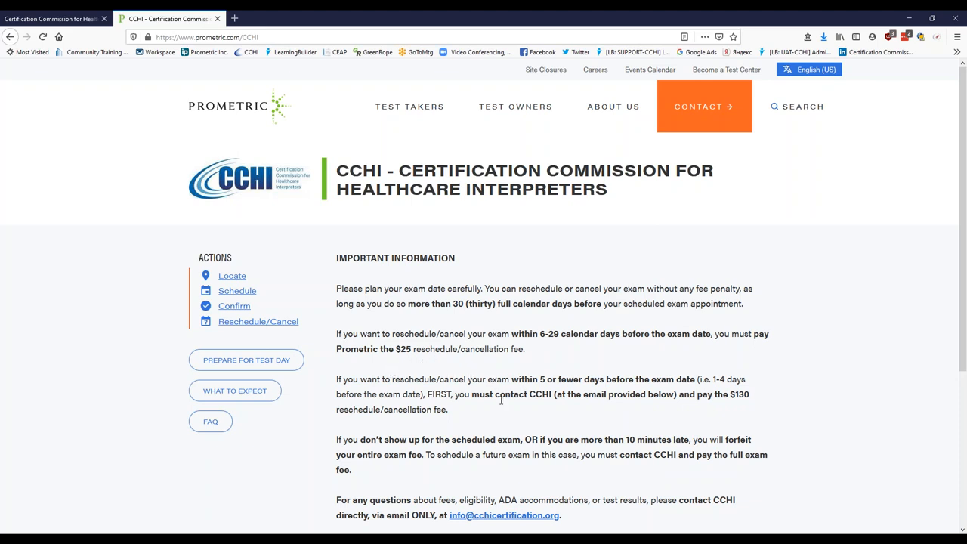
mouse_move(485, 413)
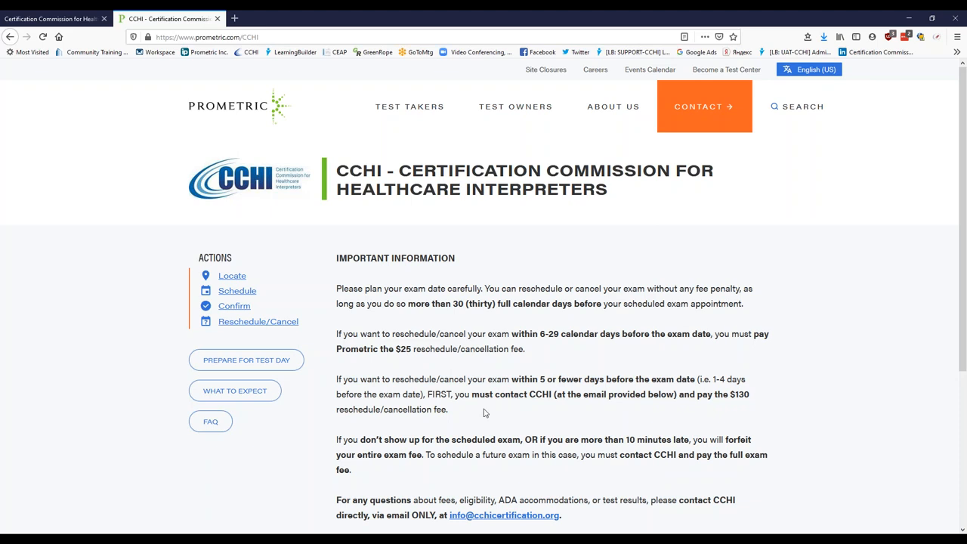
mouse_move(478, 439)
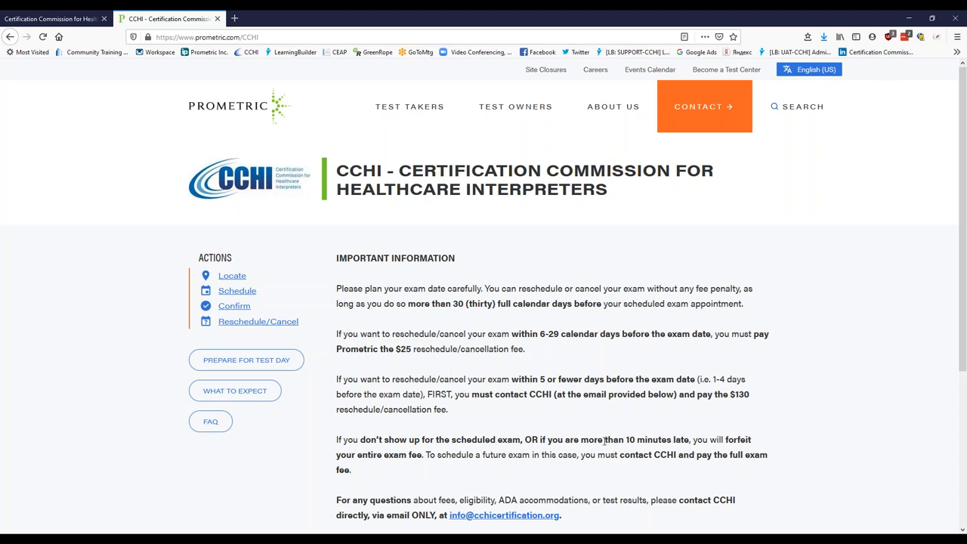
mouse_move(641, 439)
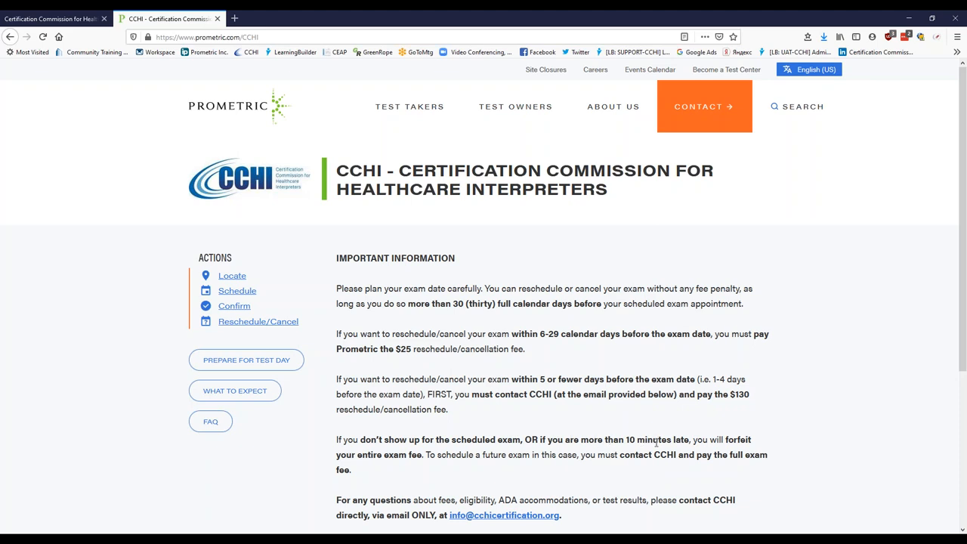
mouse_move(547, 450)
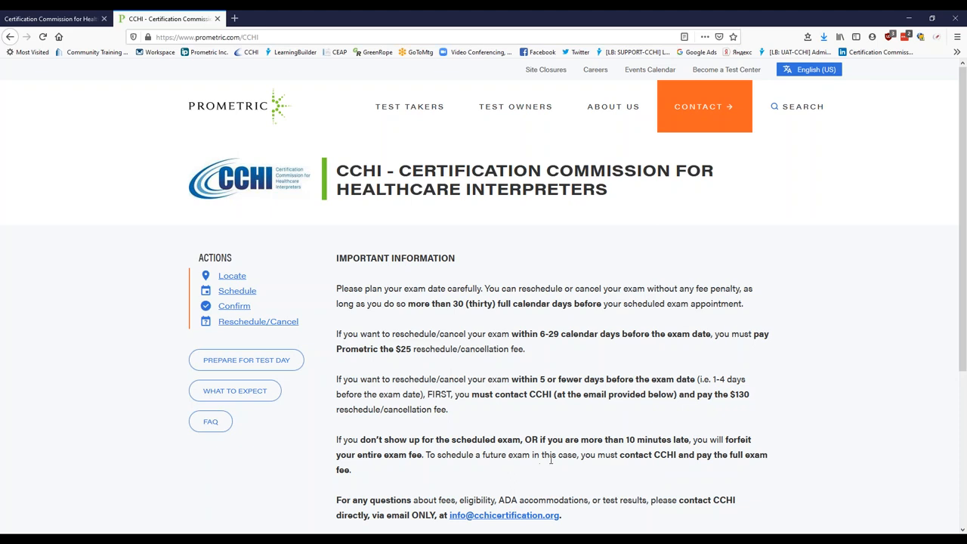
mouse_move(551, 352)
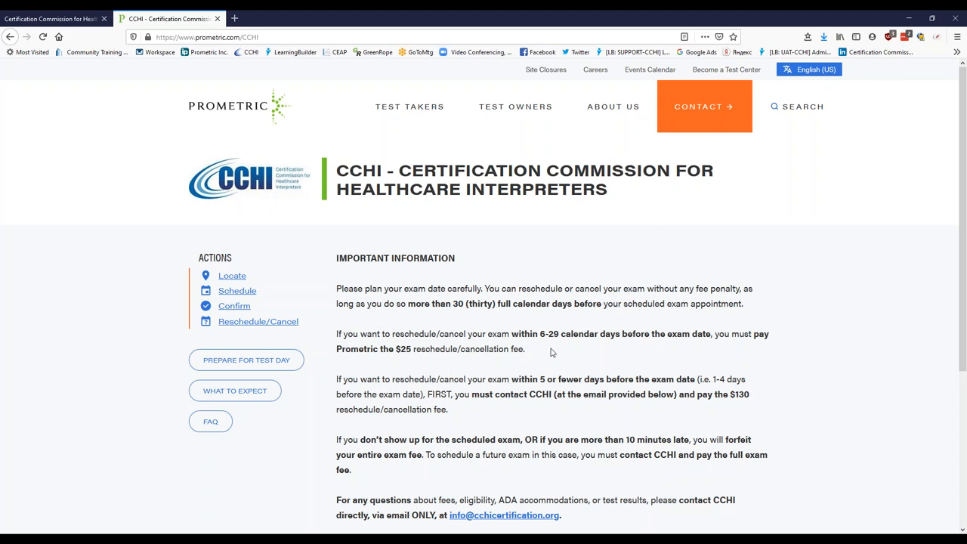
mouse_move(487, 431)
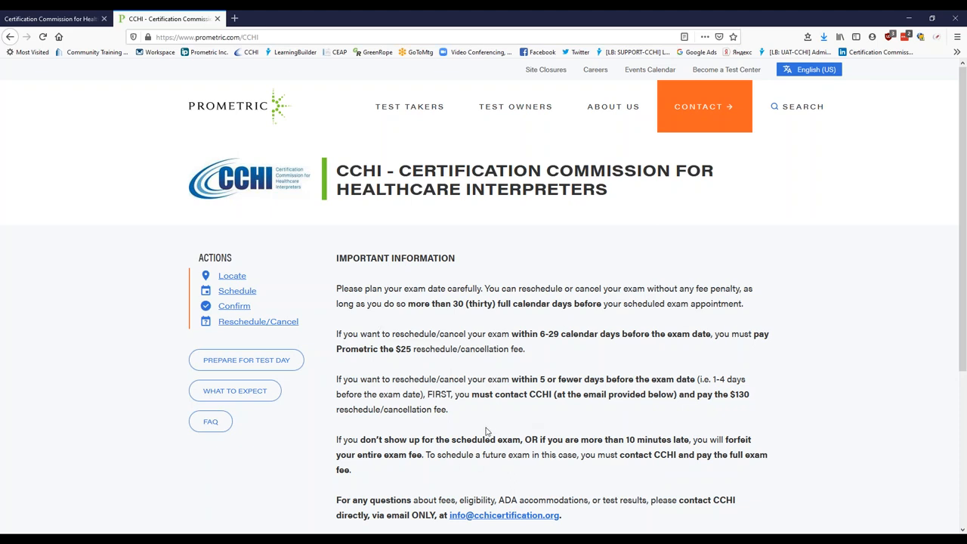
mouse_move(464, 425)
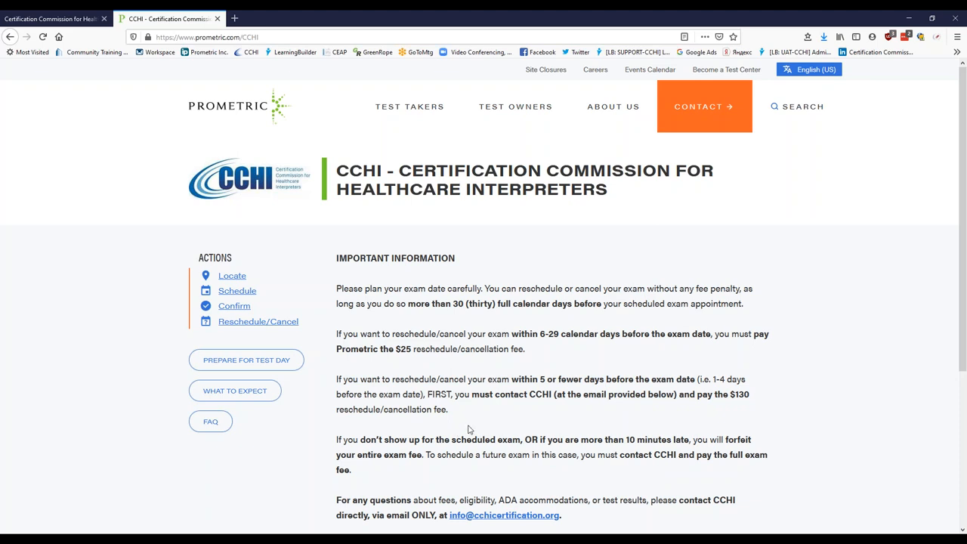
mouse_move(490, 425)
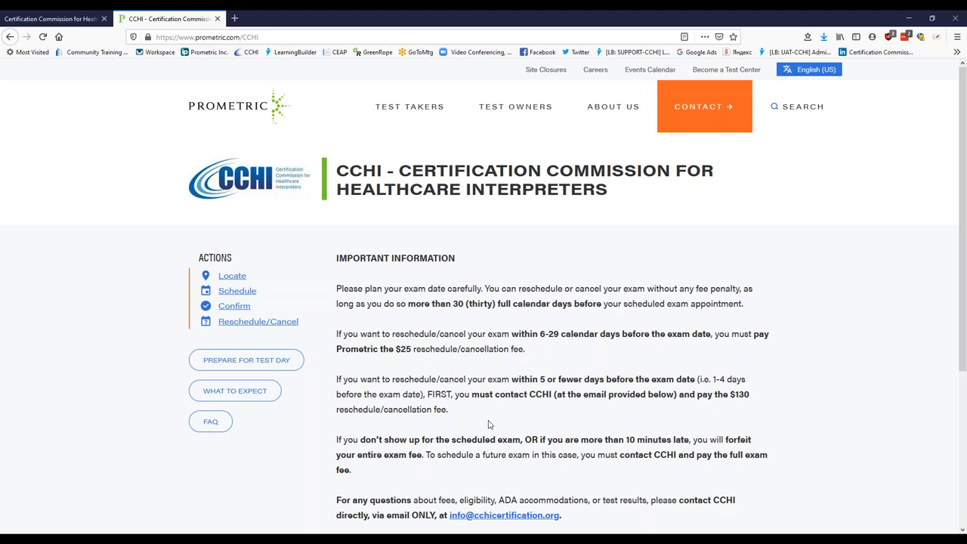
mouse_move(509, 417)
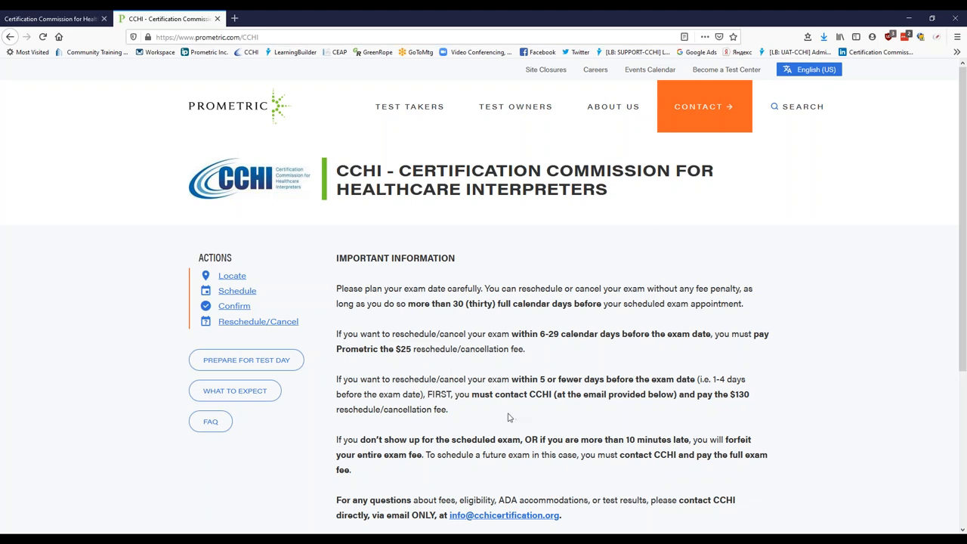
mouse_move(574, 423)
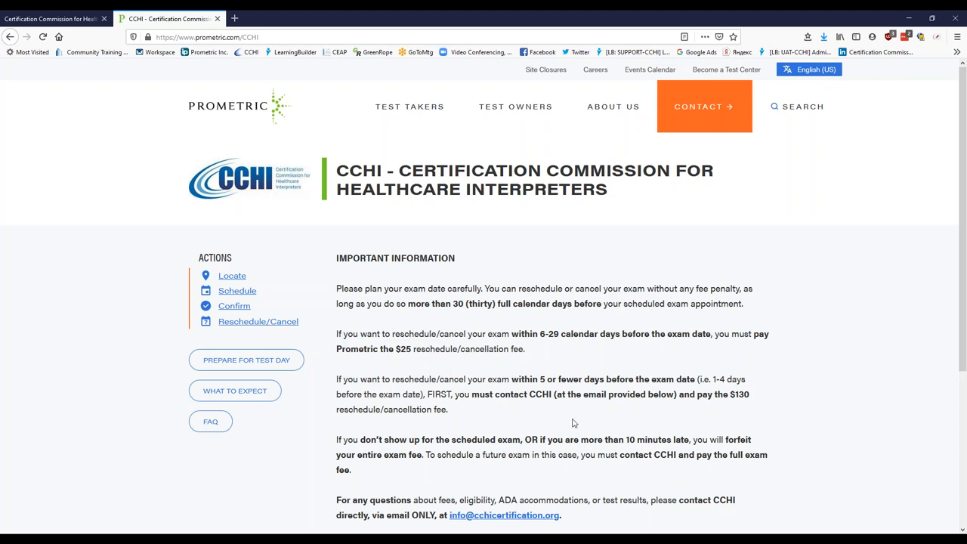
mouse_move(297, 113)
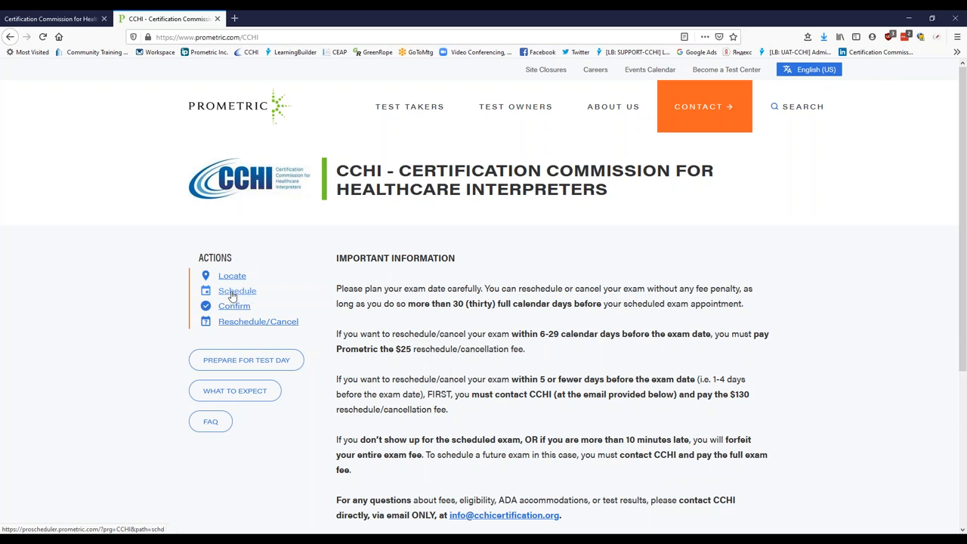
Start a CCHI appointment from the Schedule link and scroll through the eligibility and test-center rules
click(237, 291)
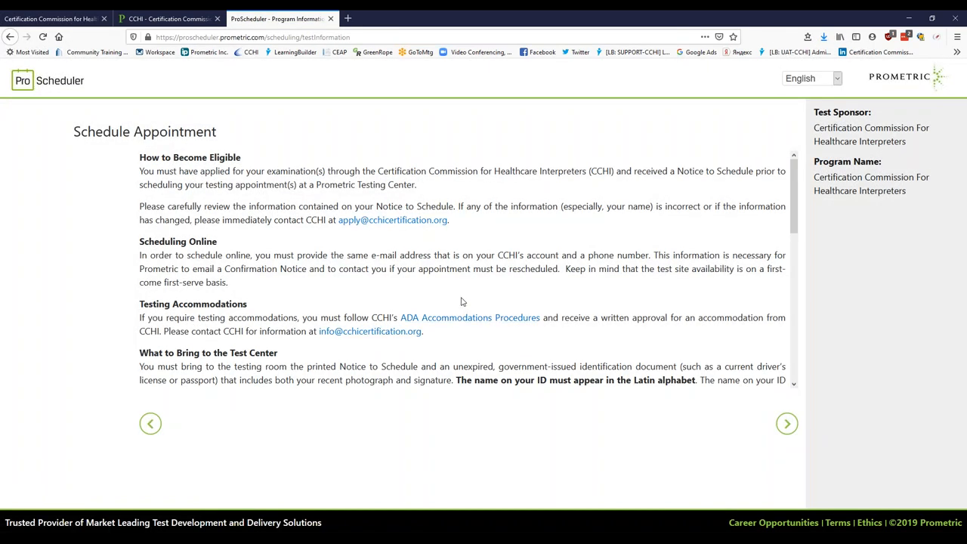
mouse_move(295, 224)
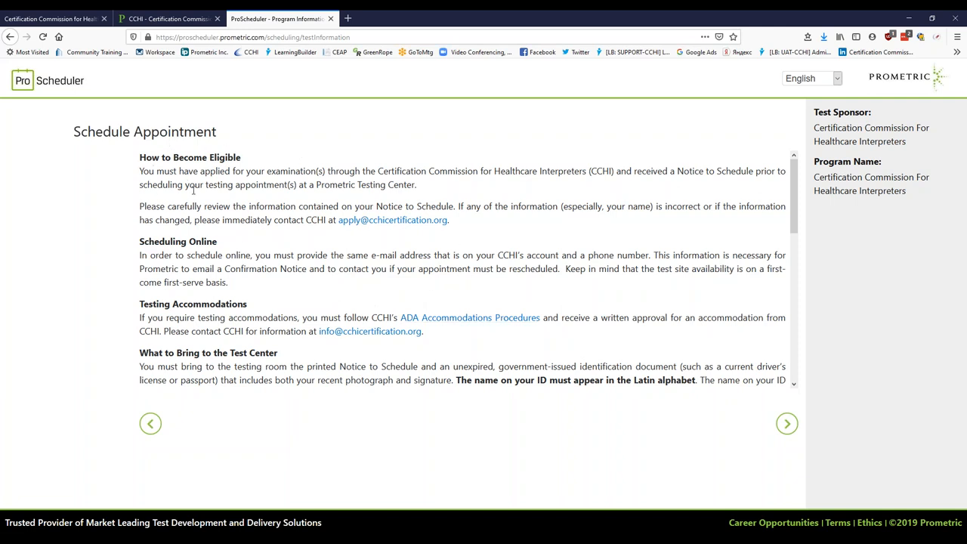
scroll(down, 3)
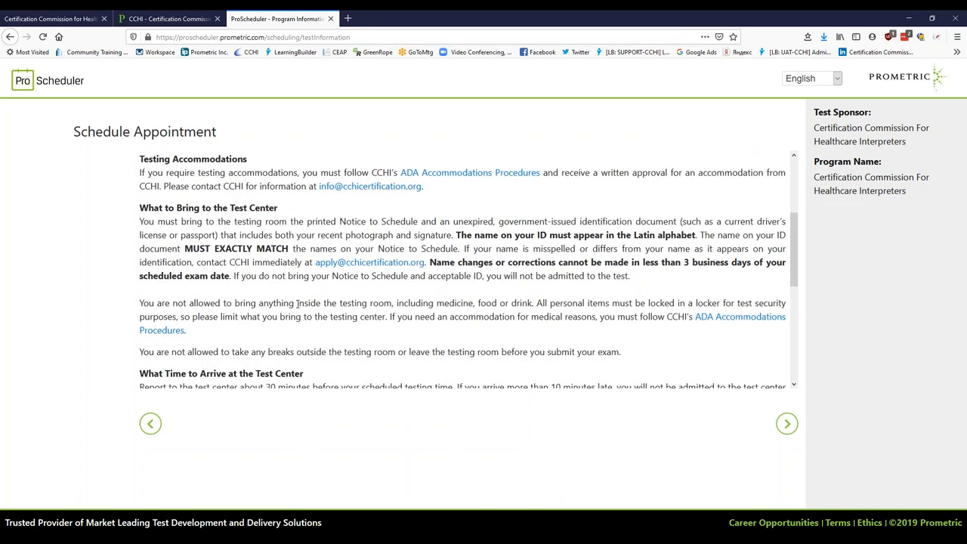
scroll(down, 3)
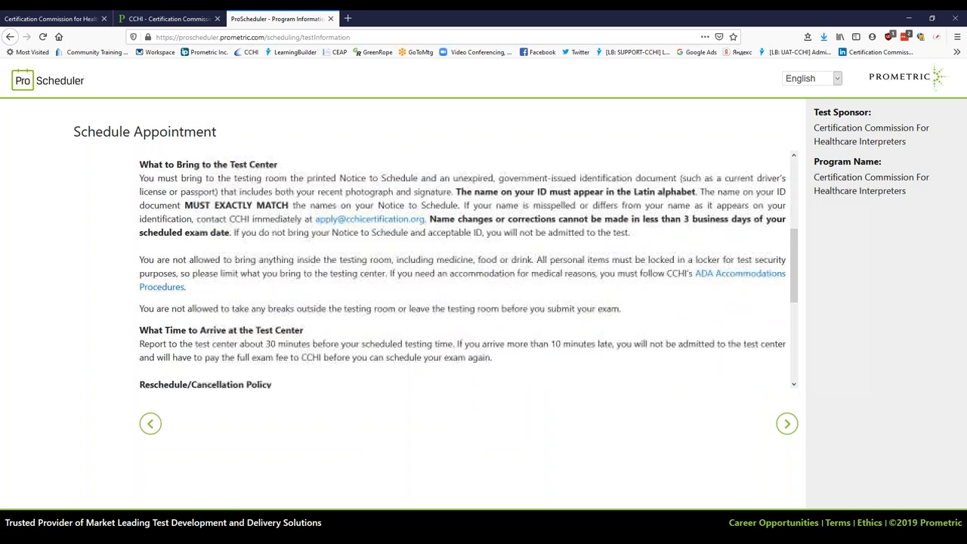
scroll(down, 3)
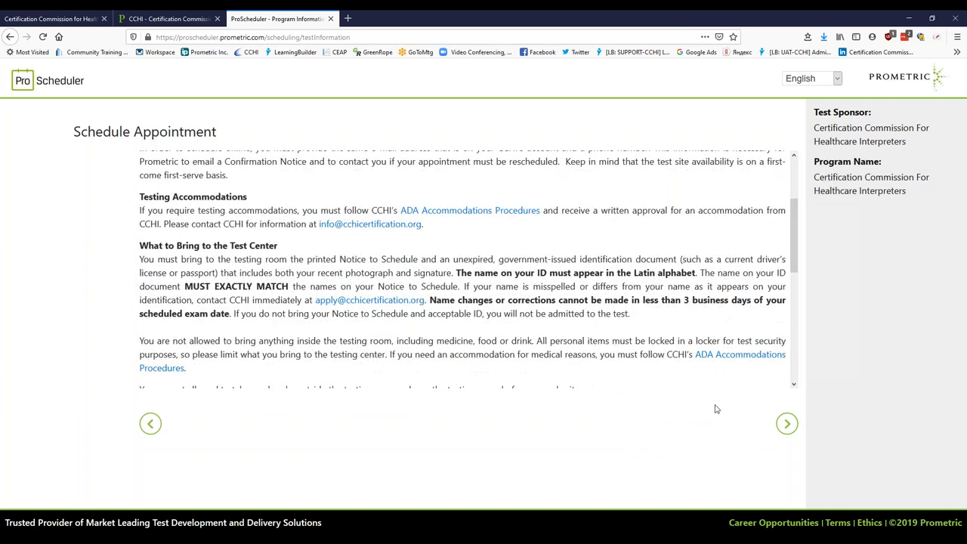
Scroll through the privacy Policy Notice and tick 'I confirm that I am at least 18 years of age'
click(787, 423)
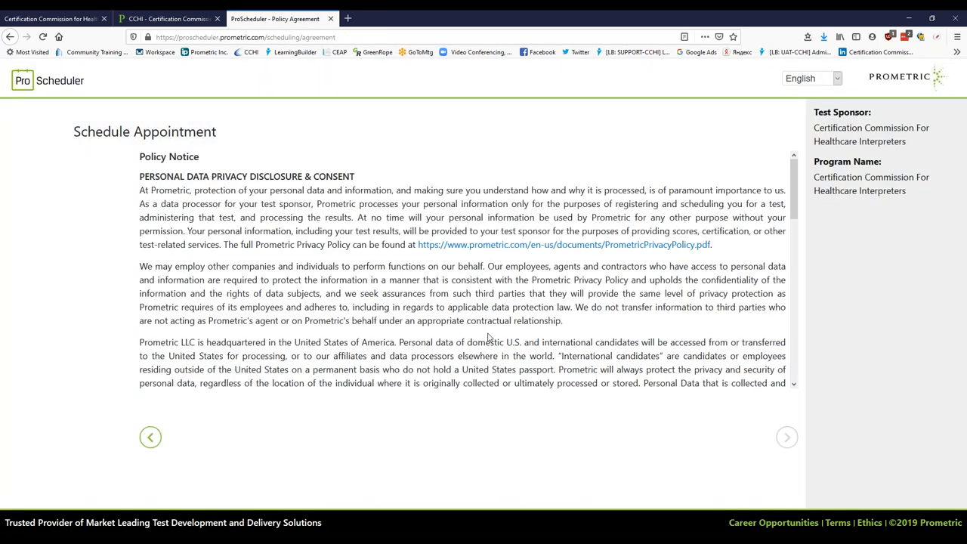
mouse_move(163, 157)
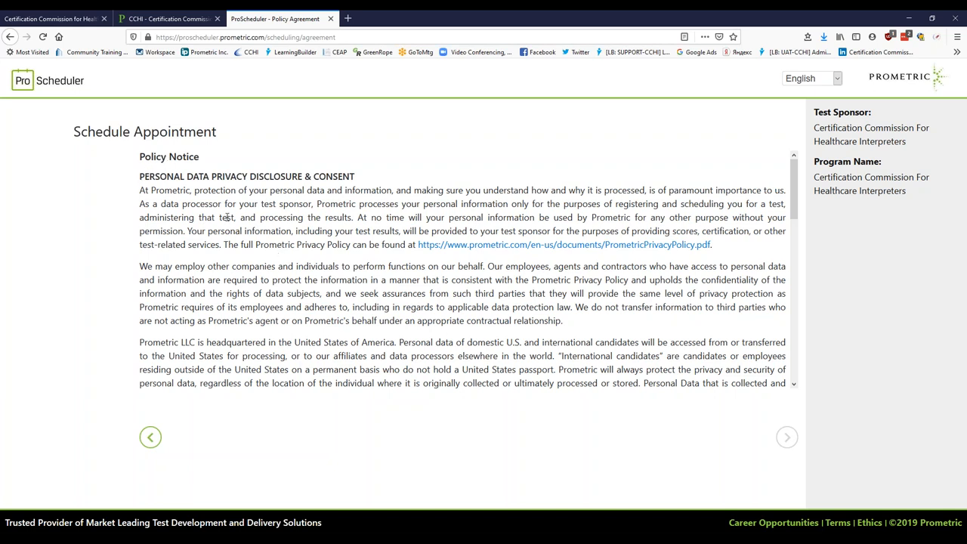
mouse_move(242, 266)
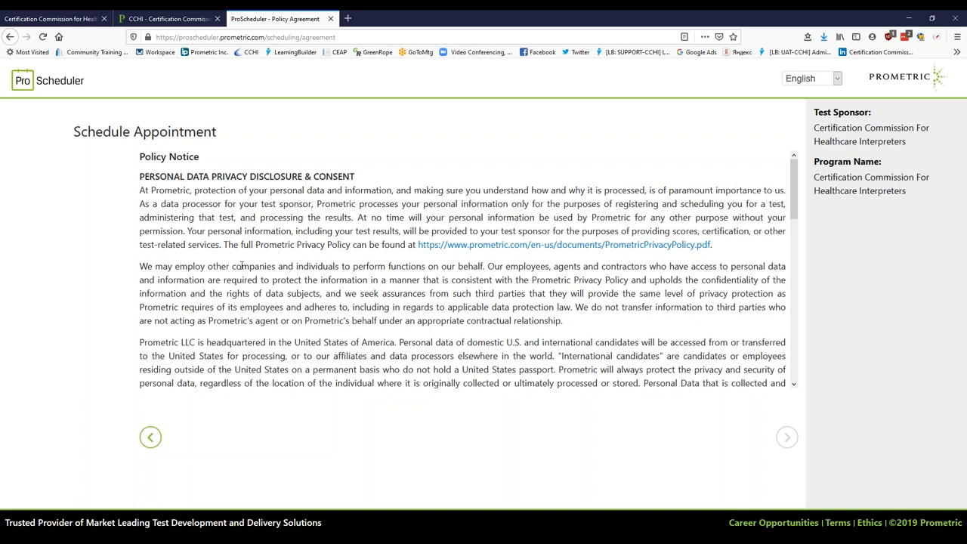
mouse_move(267, 276)
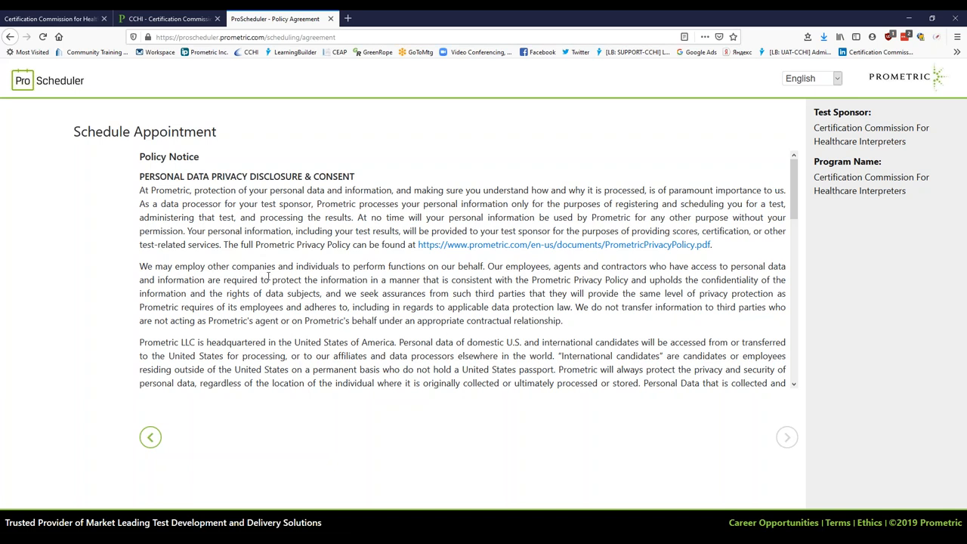
mouse_move(296, 304)
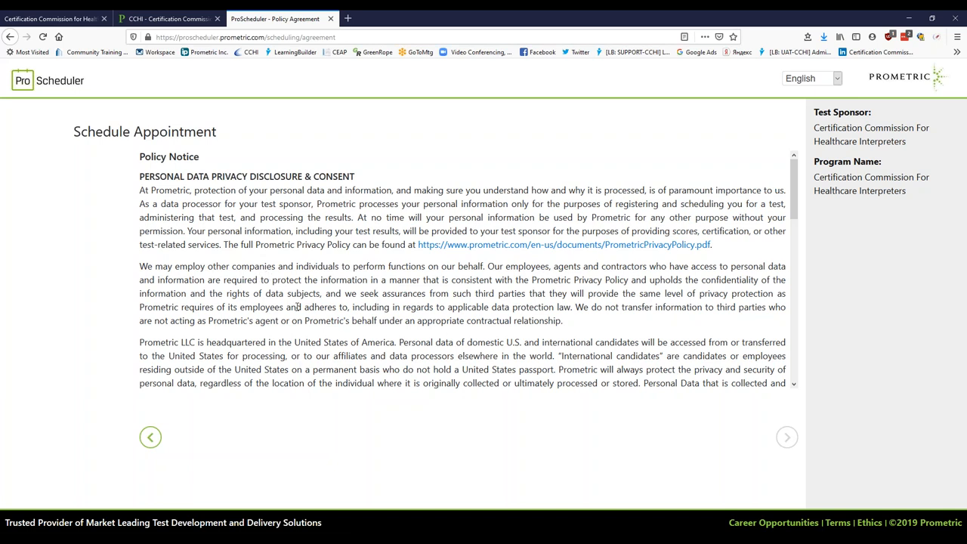
mouse_move(291, 293)
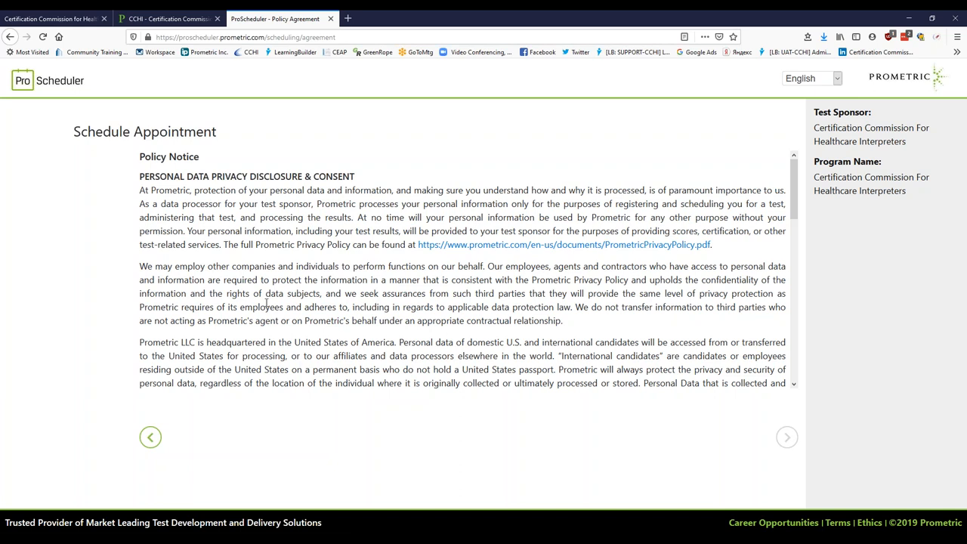
scroll(down, 3)
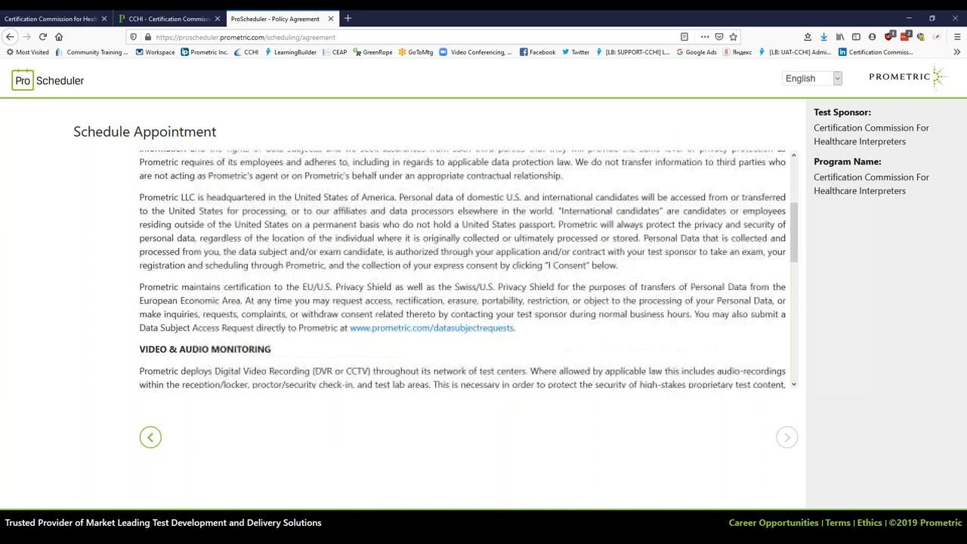
scroll(down, 3)
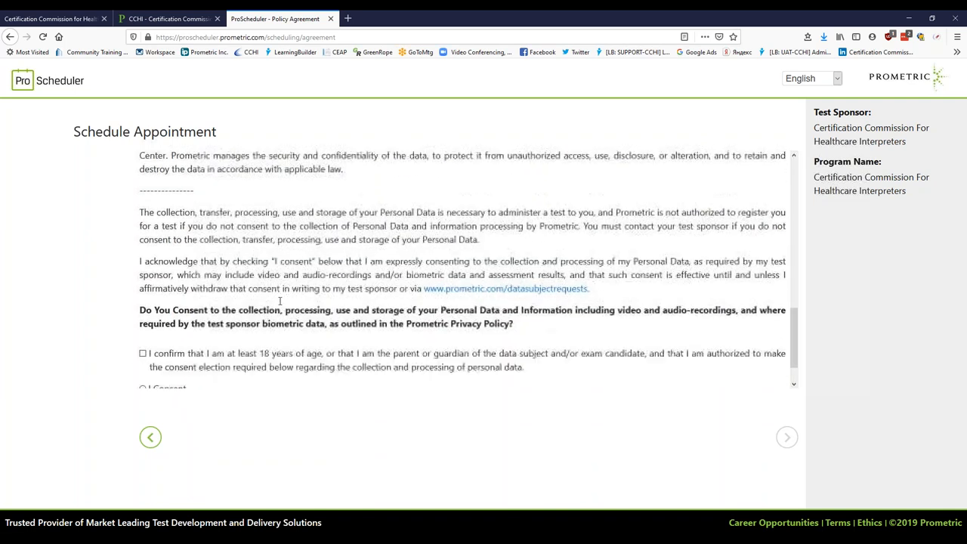
scroll(down, 3)
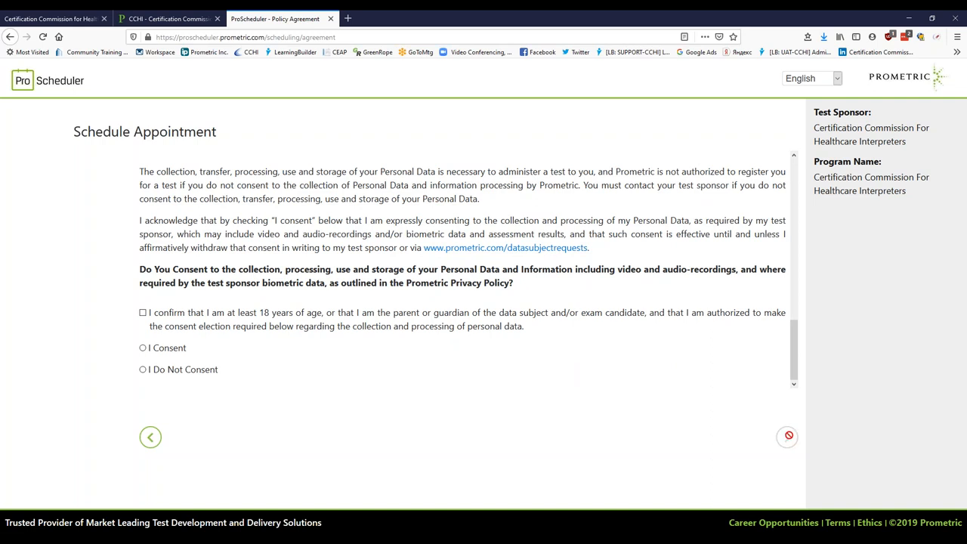
click(142, 311)
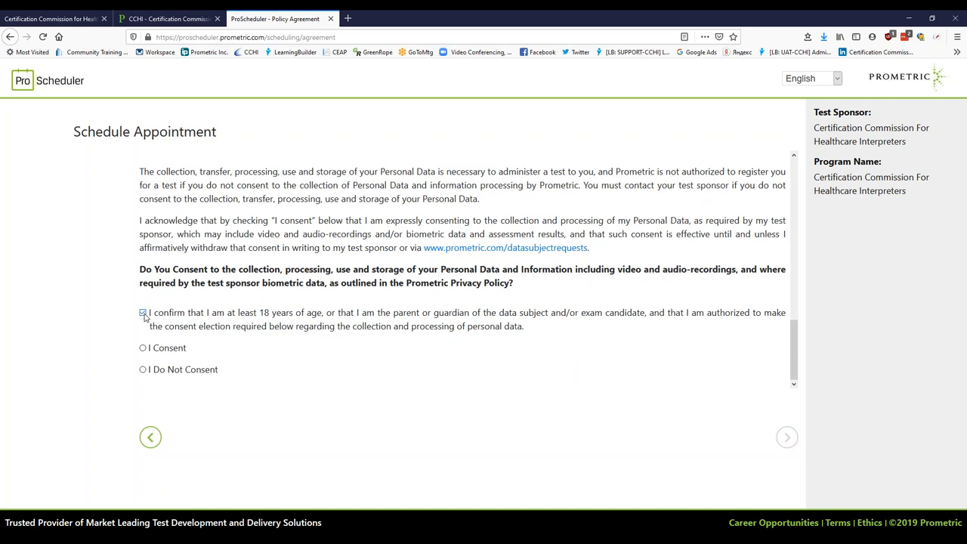
Select 'I Consent' for personal data collection and advance to Exam Selection
click(142, 312)
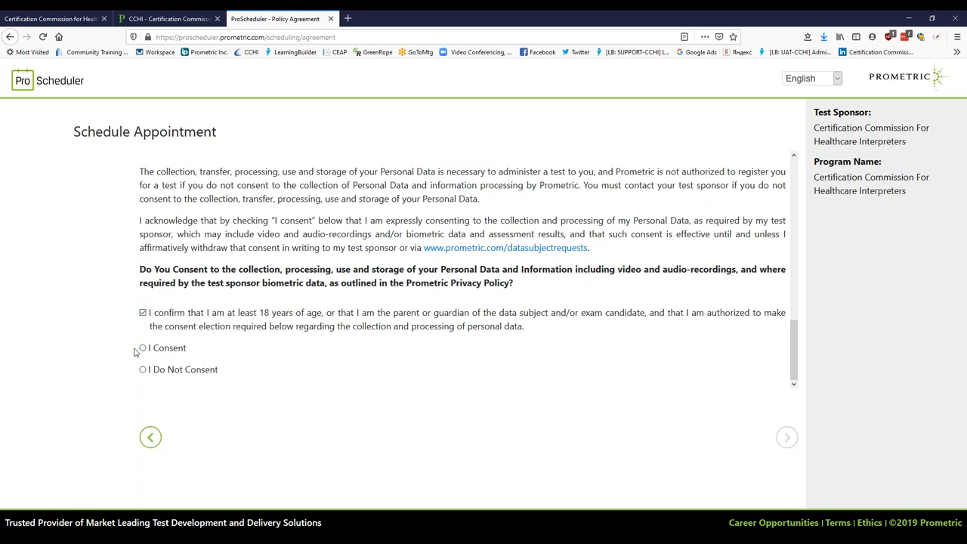
click(143, 347)
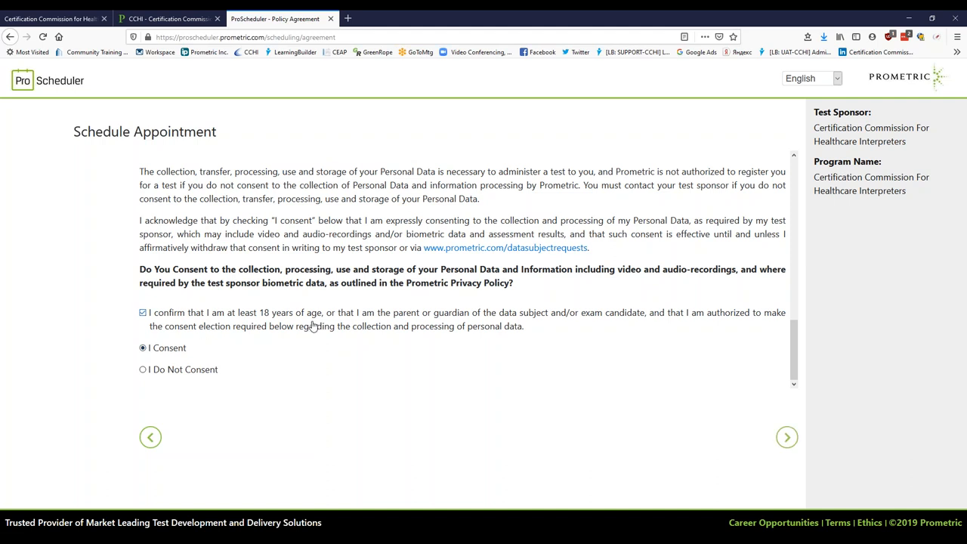
mouse_move(787, 436)
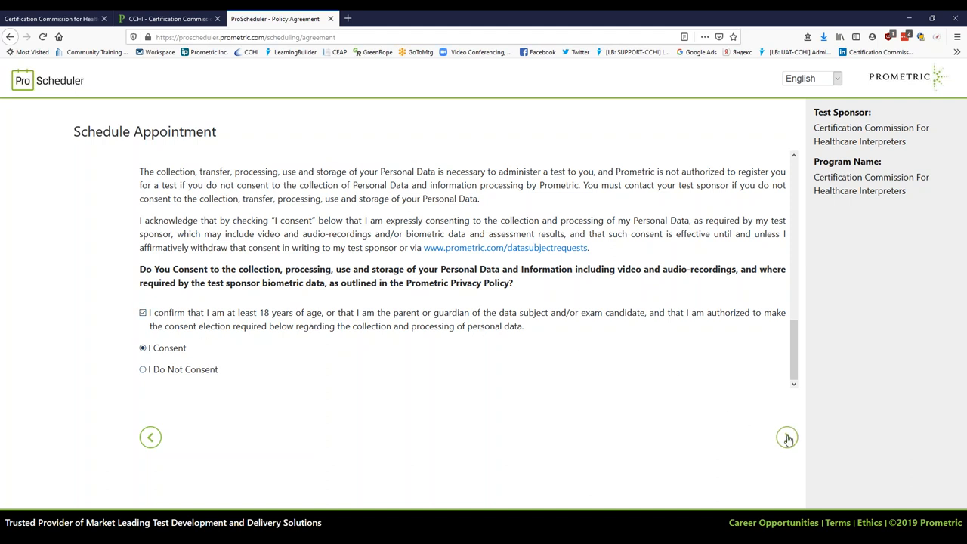
click(788, 438)
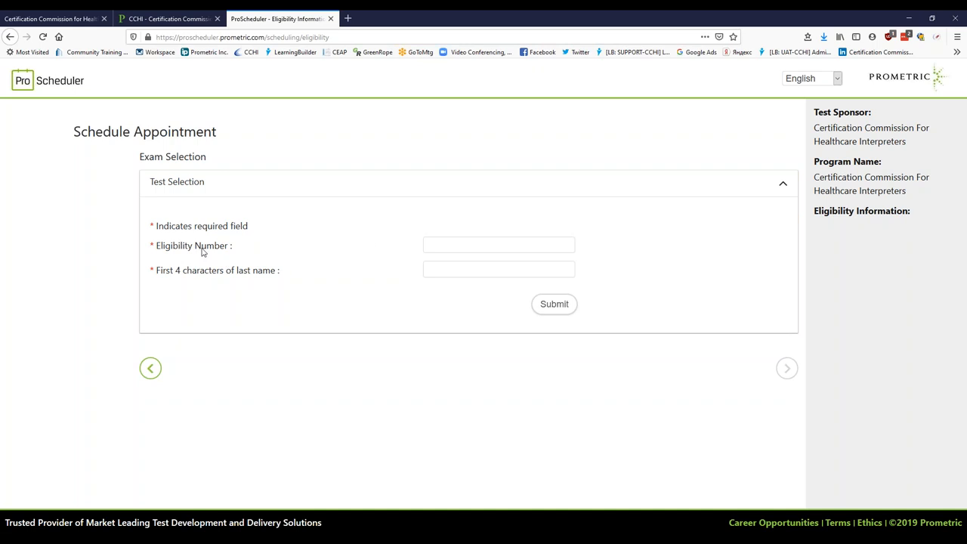
mouse_move(217, 258)
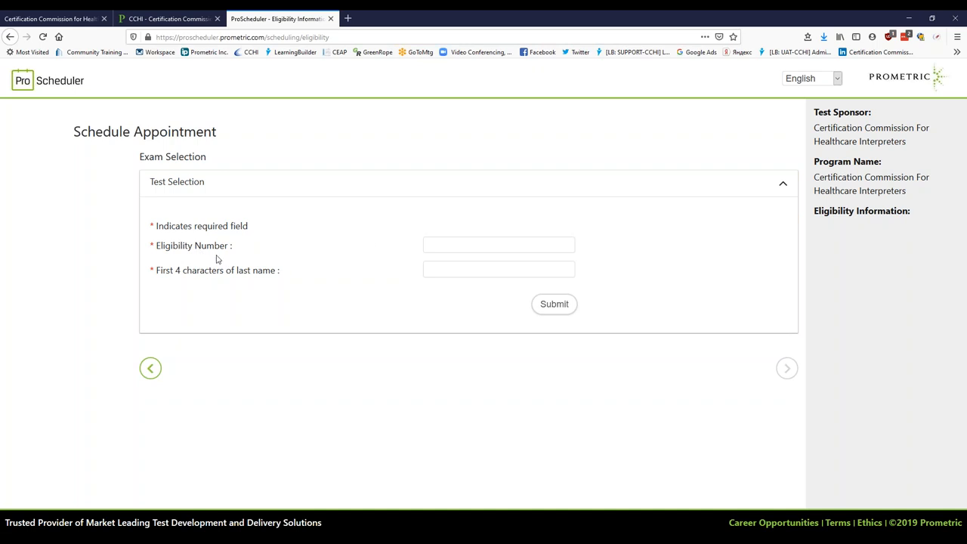
mouse_move(233, 256)
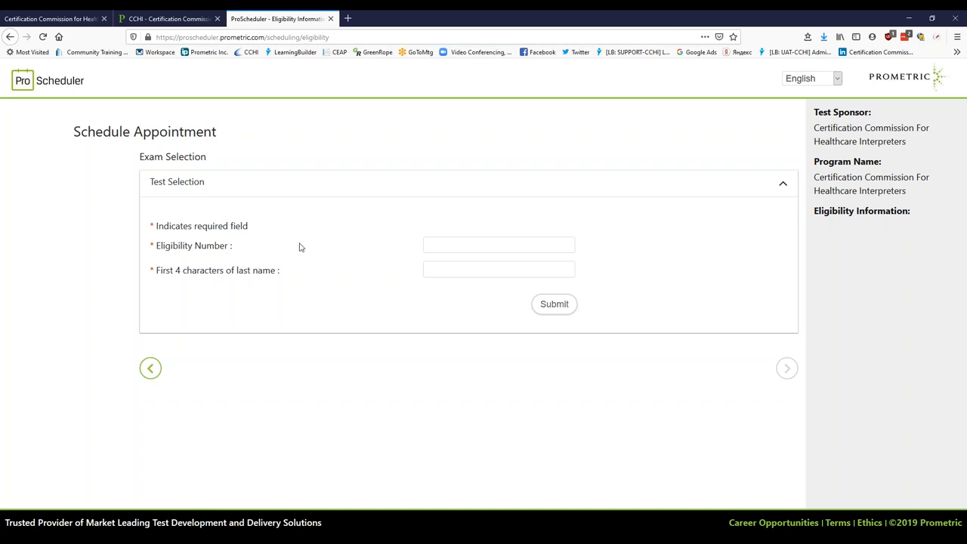
click(499, 245)
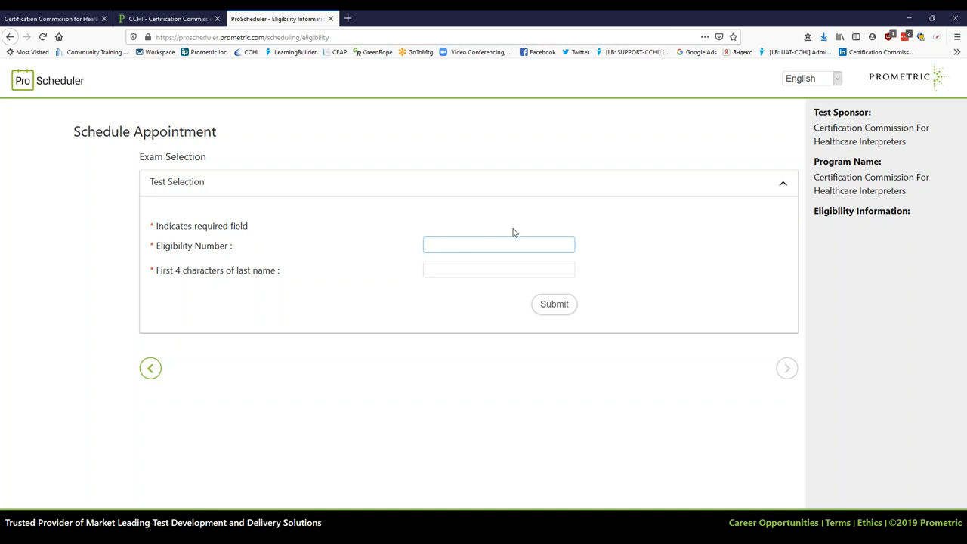
text(011778)
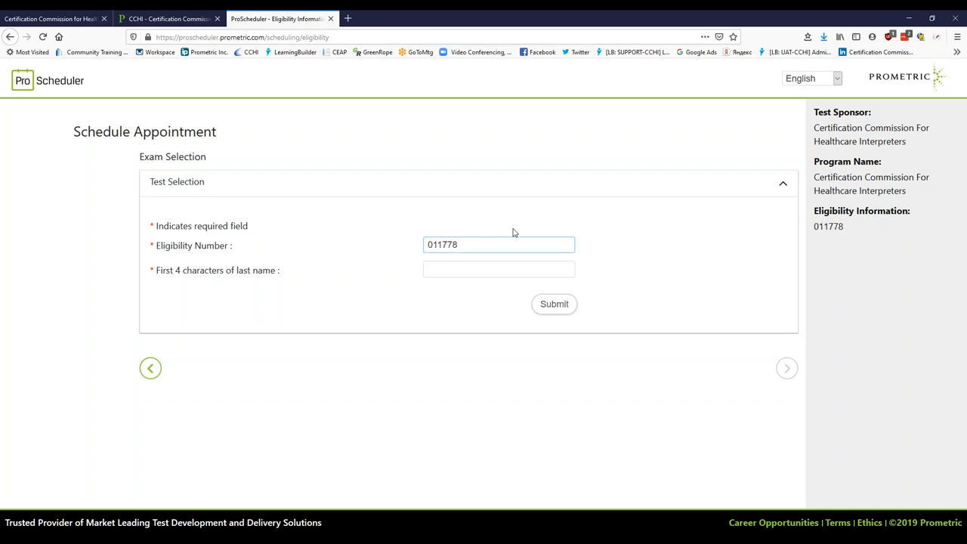
click(499, 269)
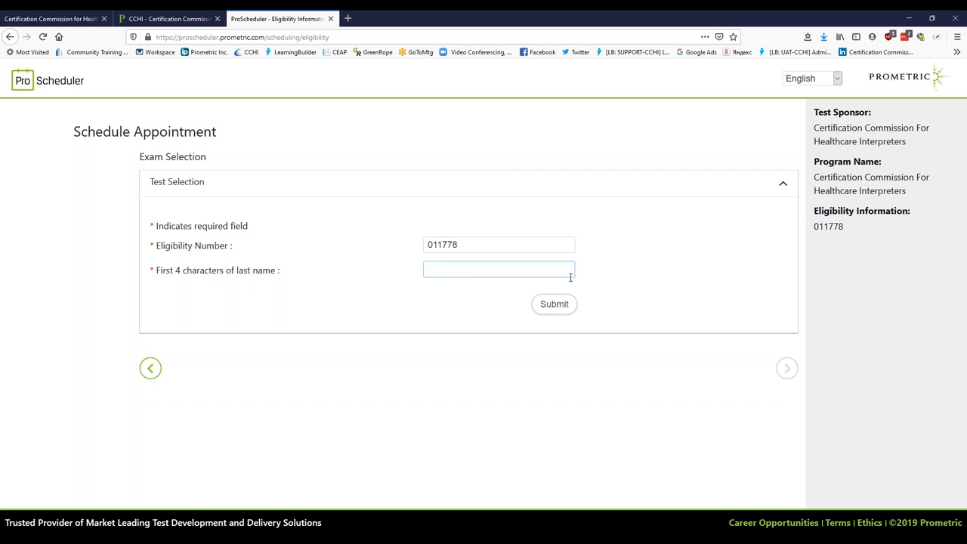
text(stev)
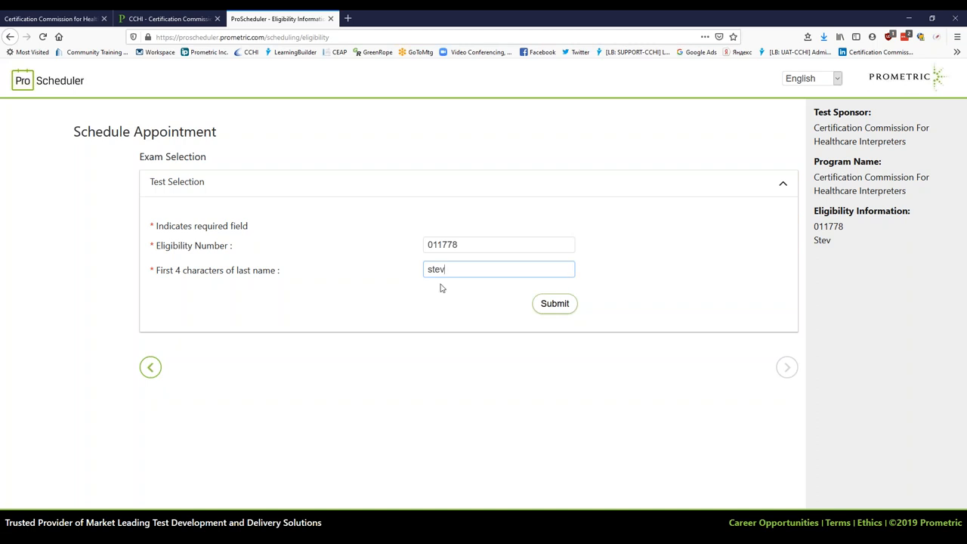
click(555, 304)
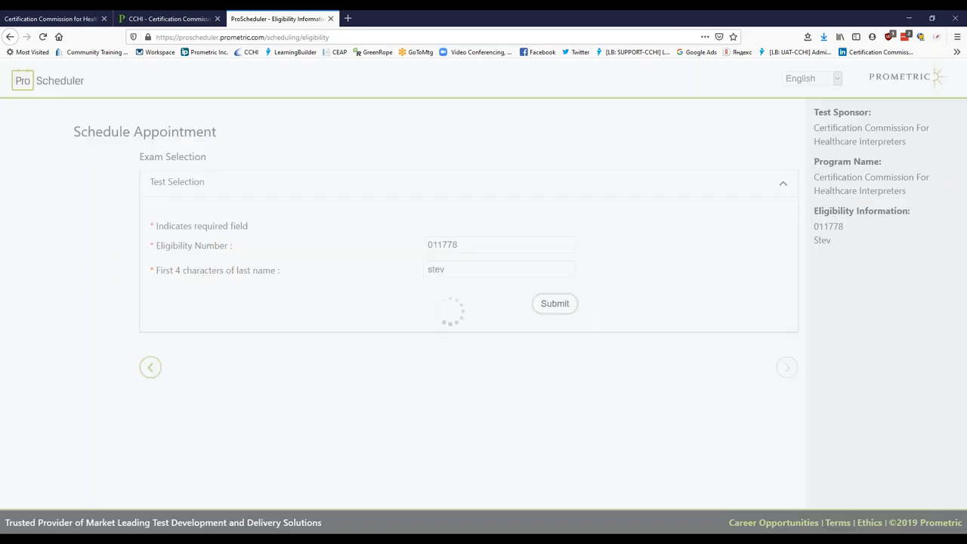
Review the Core Certification Healthcare Interpreter result's testing window dates and 2:30-hour duration
click(554, 304)
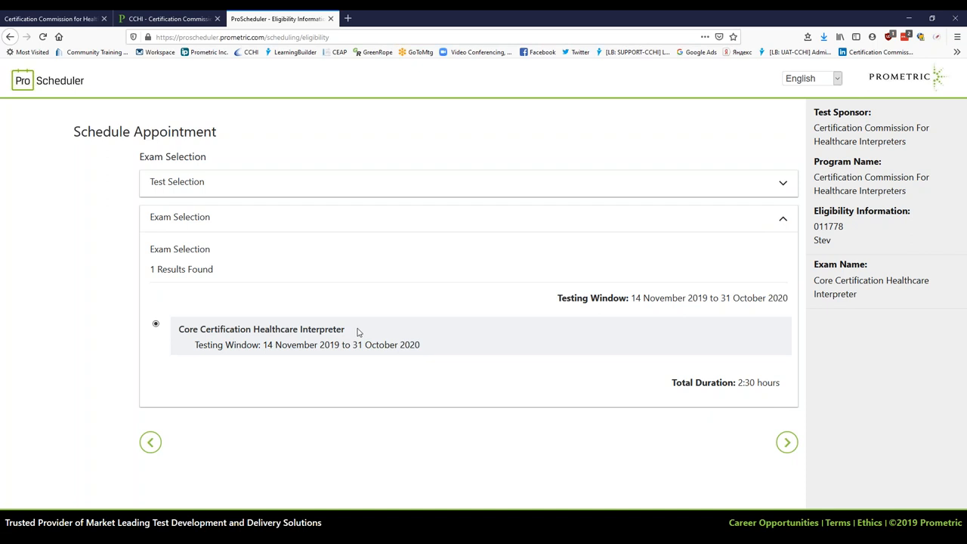
mouse_move(368, 332)
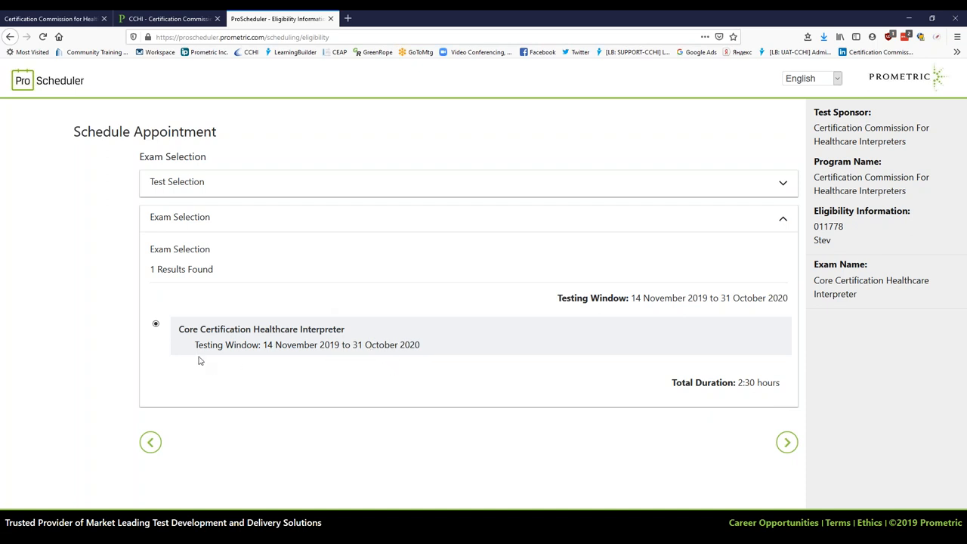
mouse_move(254, 358)
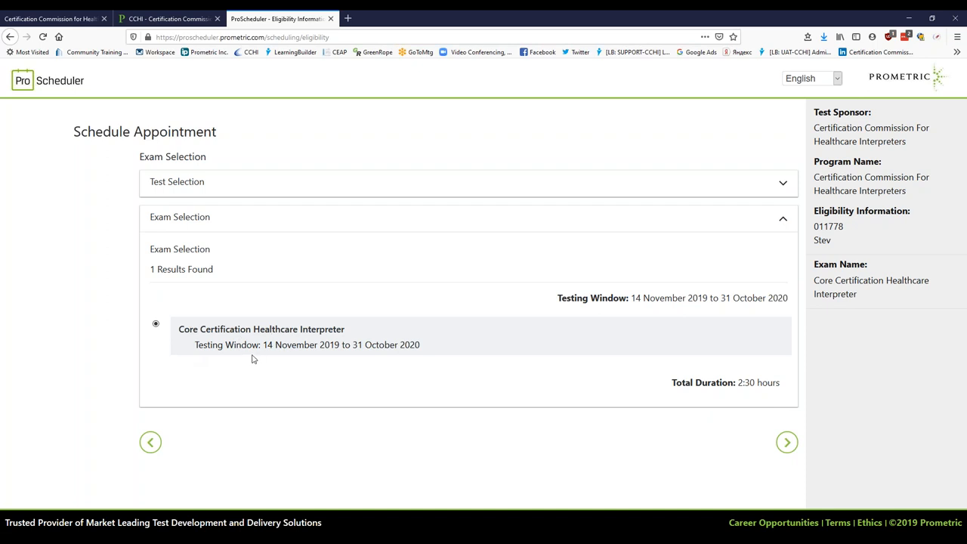
drag(263, 345, 405, 344)
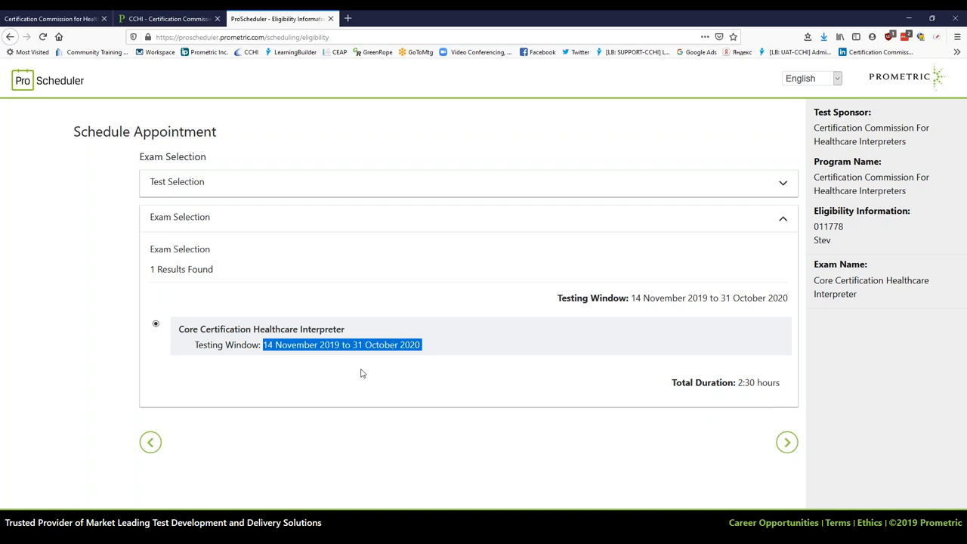
mouse_move(360, 377)
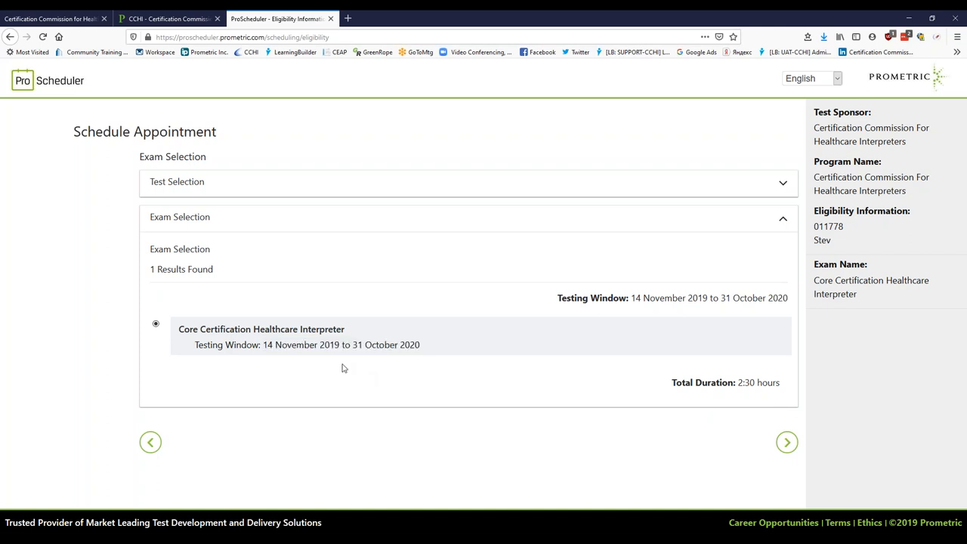
drag(305, 345, 418, 344)
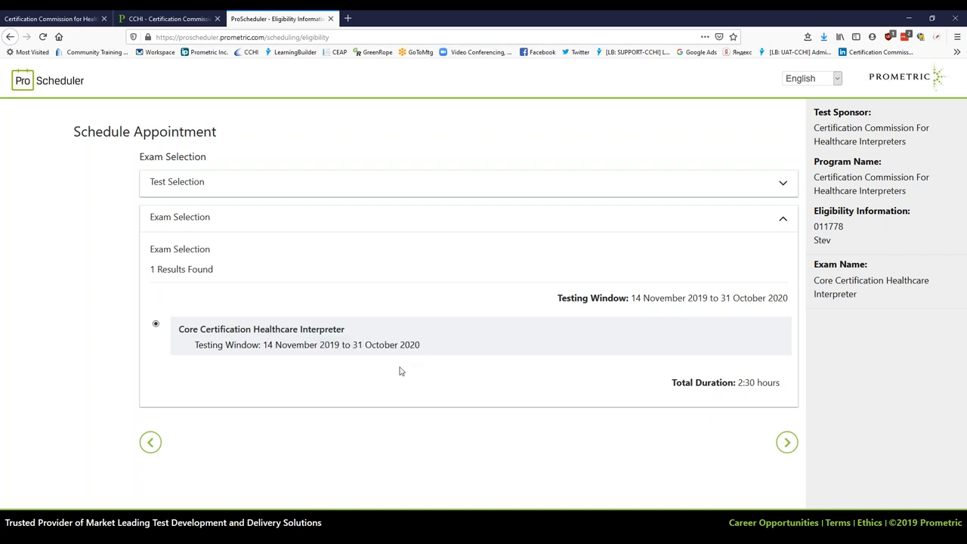
mouse_move(396, 377)
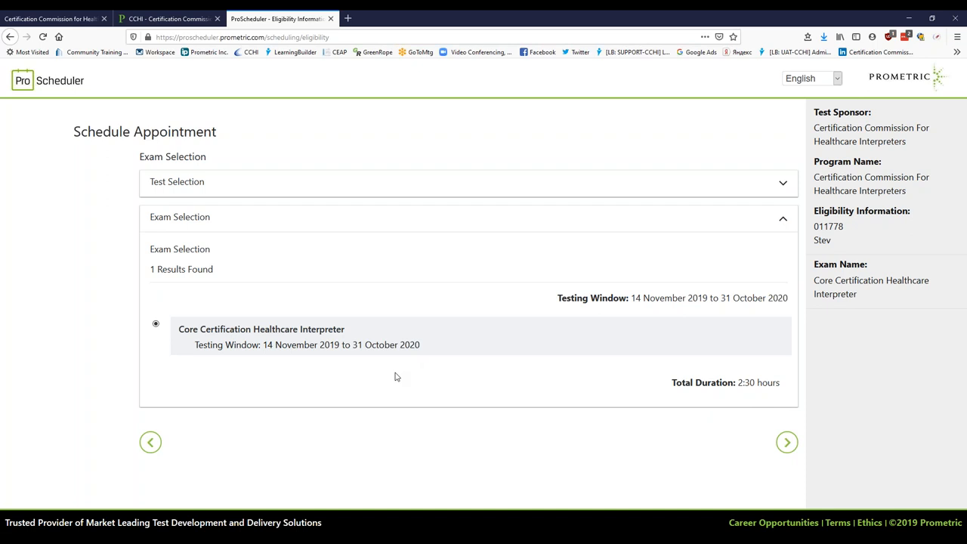
mouse_move(395, 373)
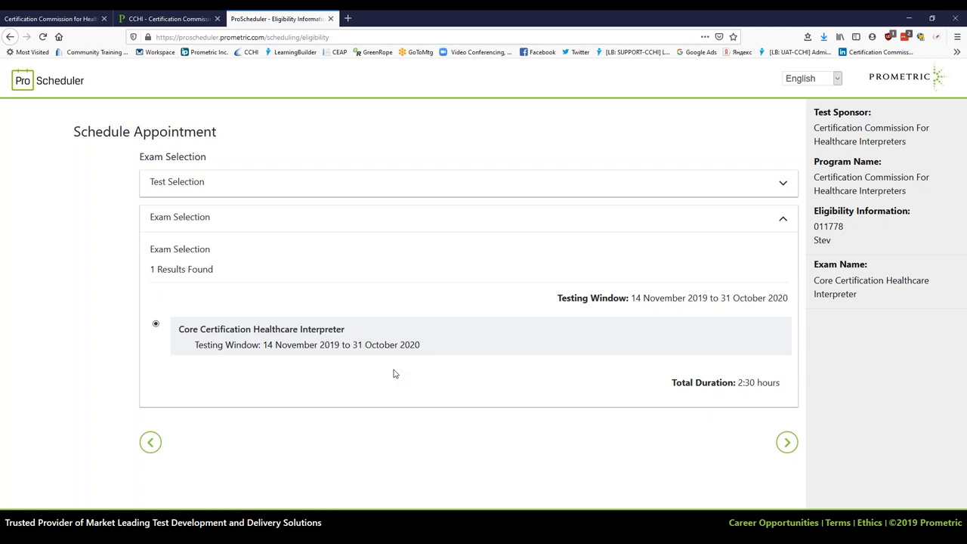
mouse_move(398, 379)
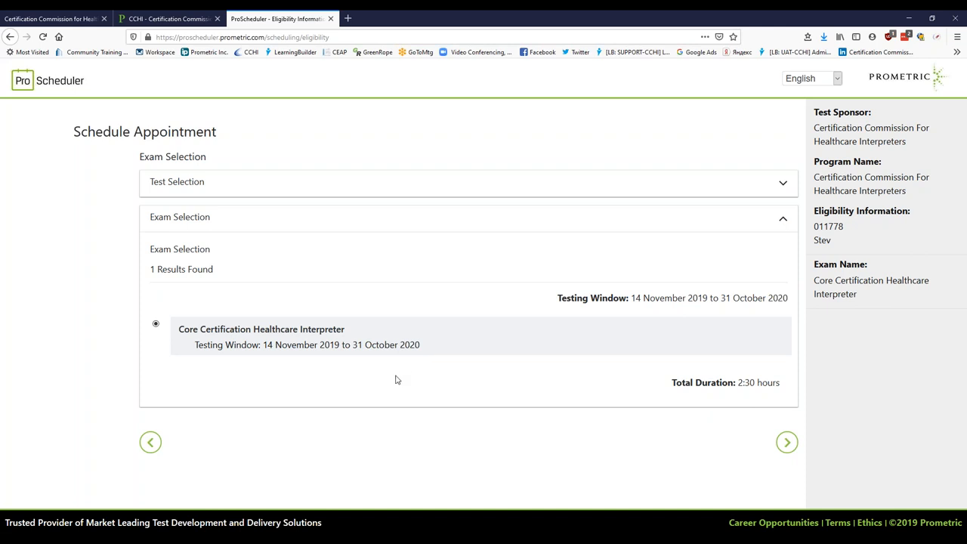
mouse_move(415, 373)
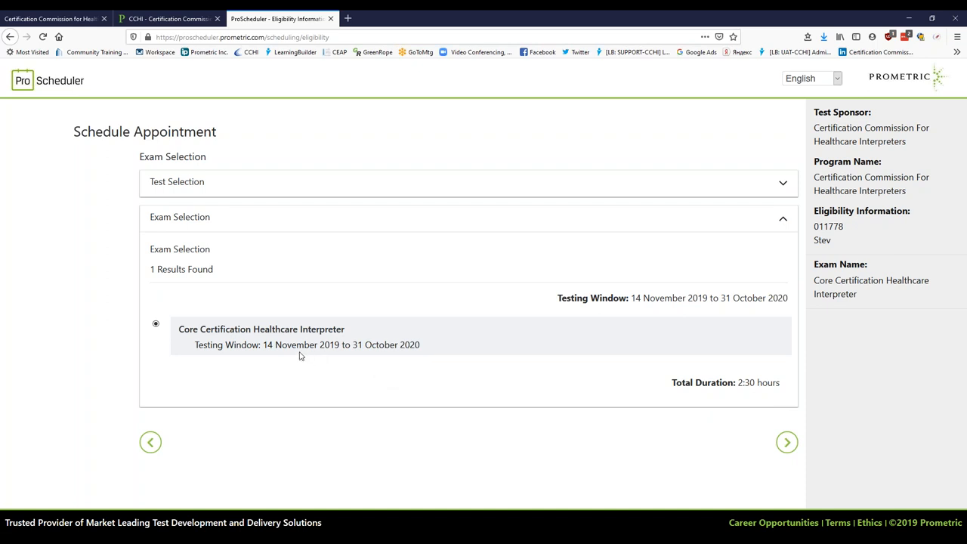
mouse_move(303, 345)
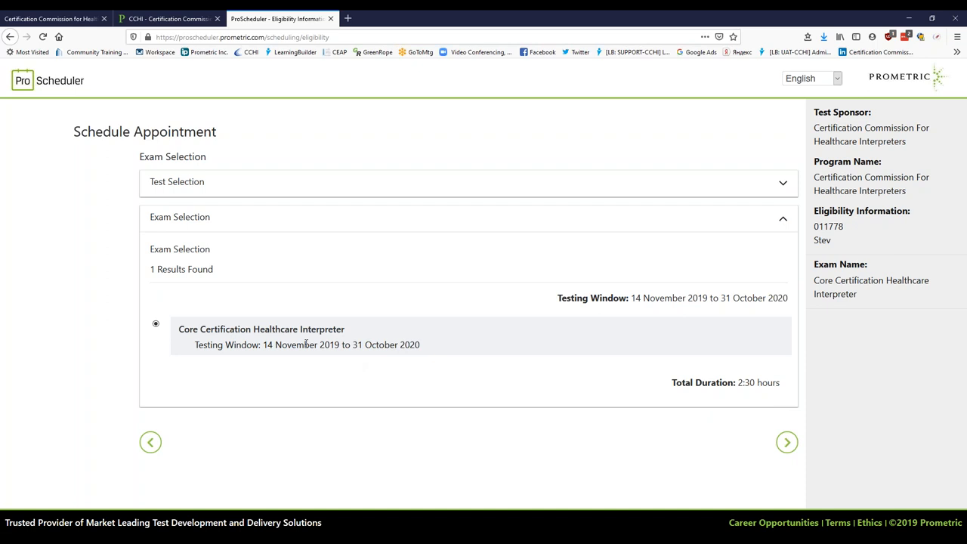
mouse_move(387, 351)
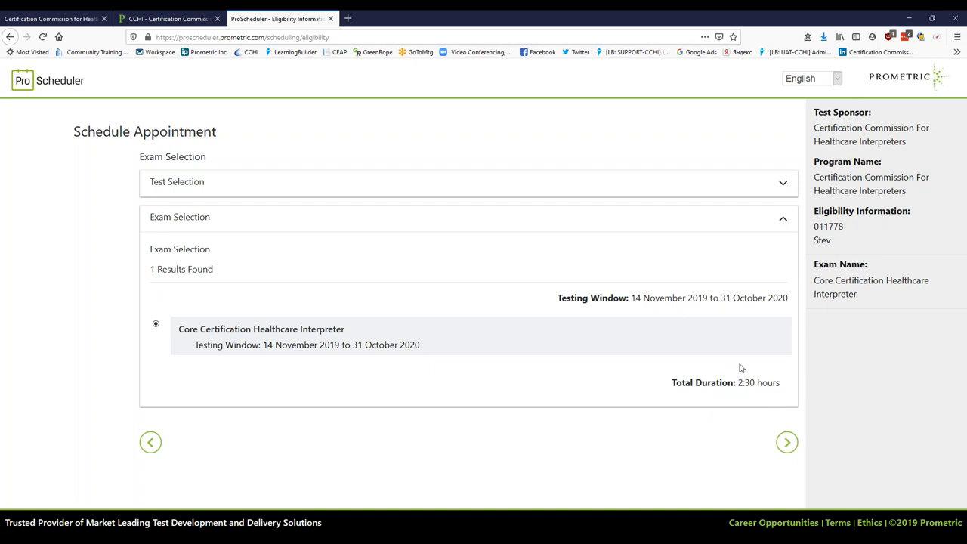
mouse_move(749, 377)
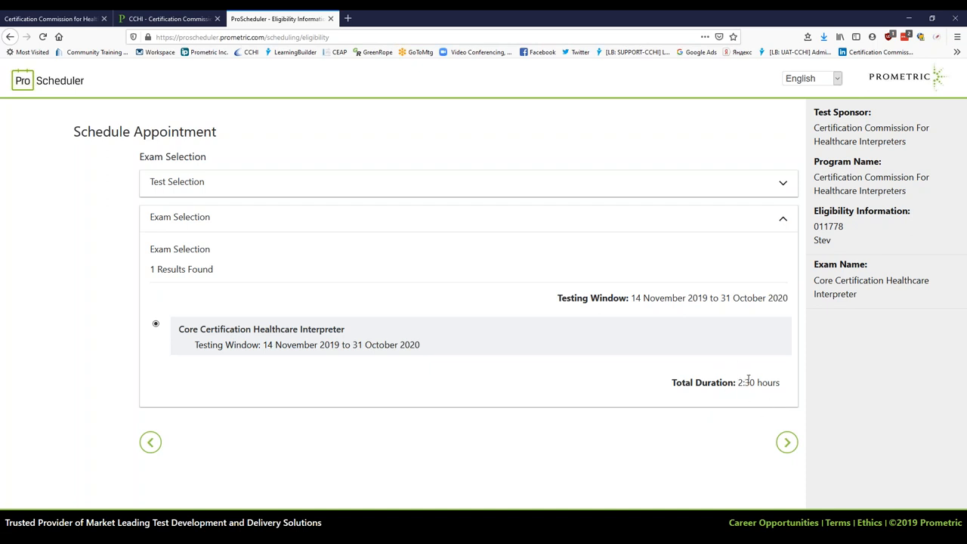
mouse_move(758, 383)
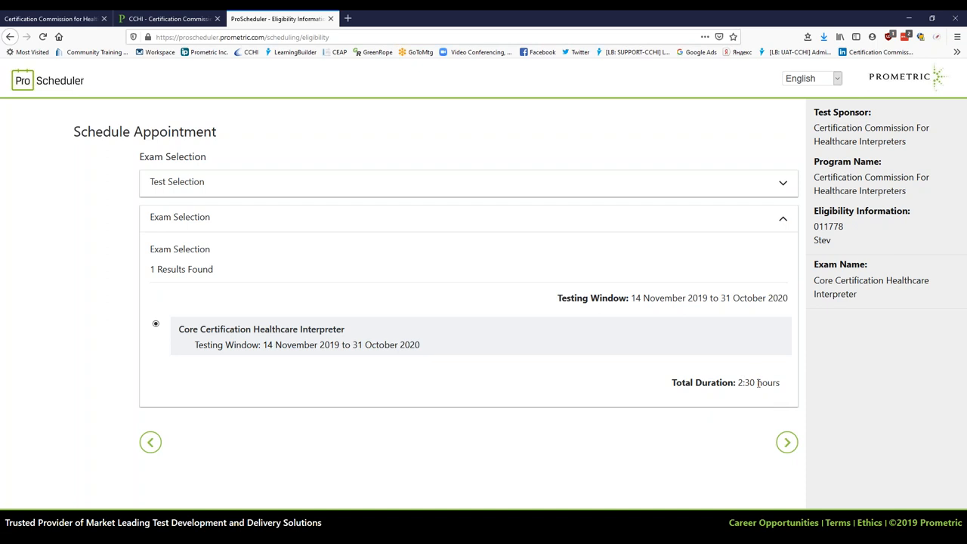
mouse_move(755, 383)
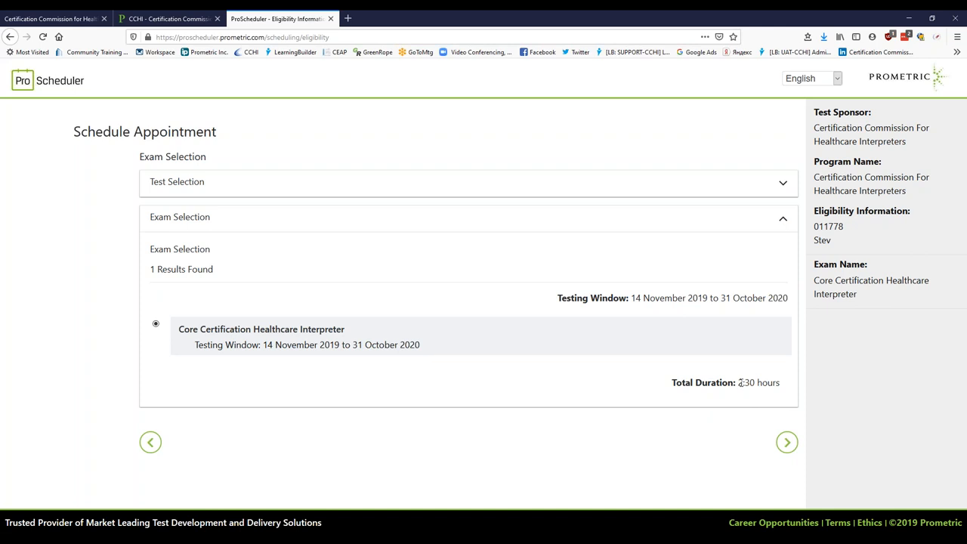
mouse_move(794, 434)
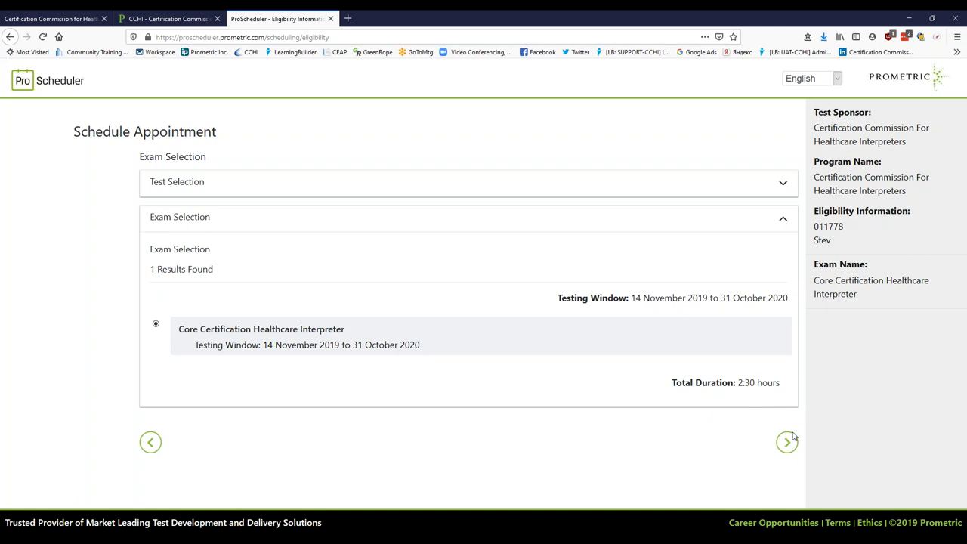
On Find A Test Center, enter zip 4468 to select Uniontown, OH, 44685, United States
click(787, 442)
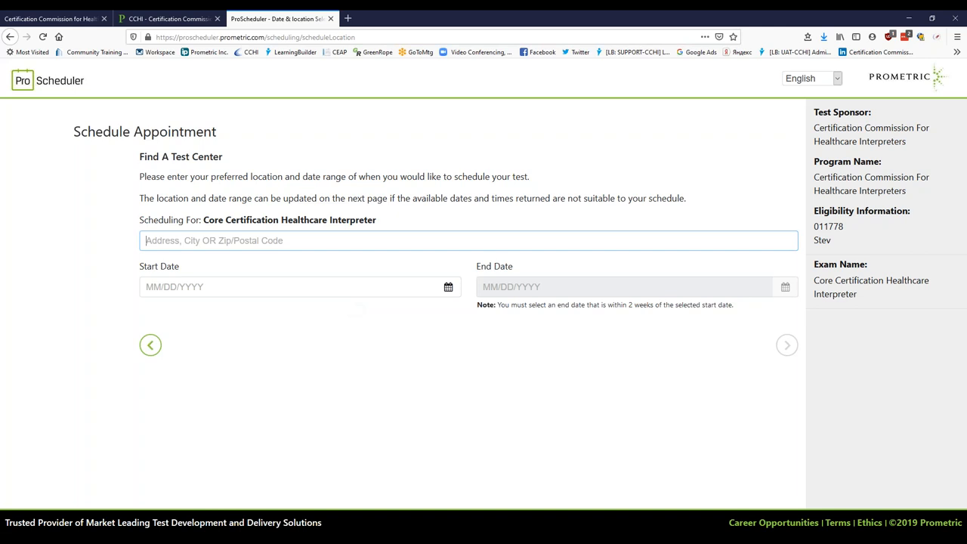
mouse_move(232, 269)
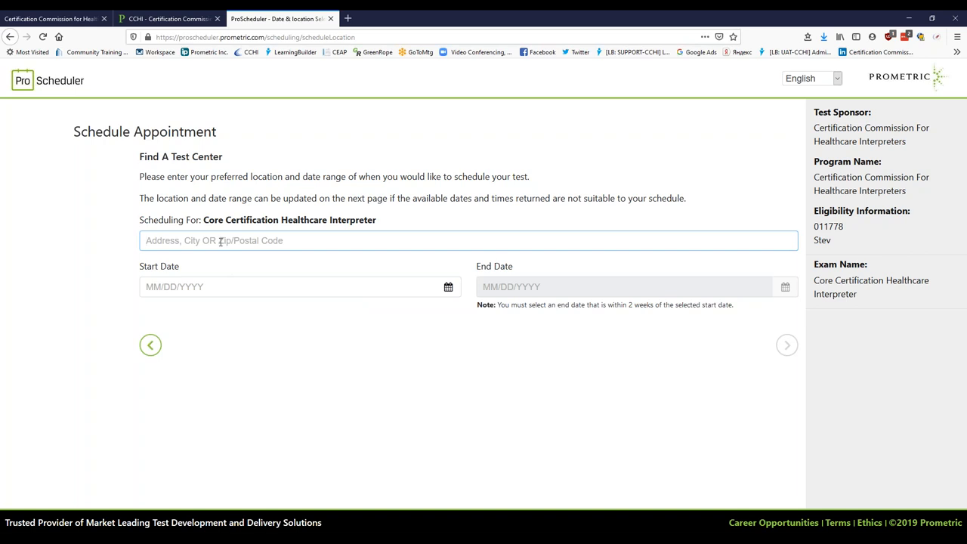
click(242, 240)
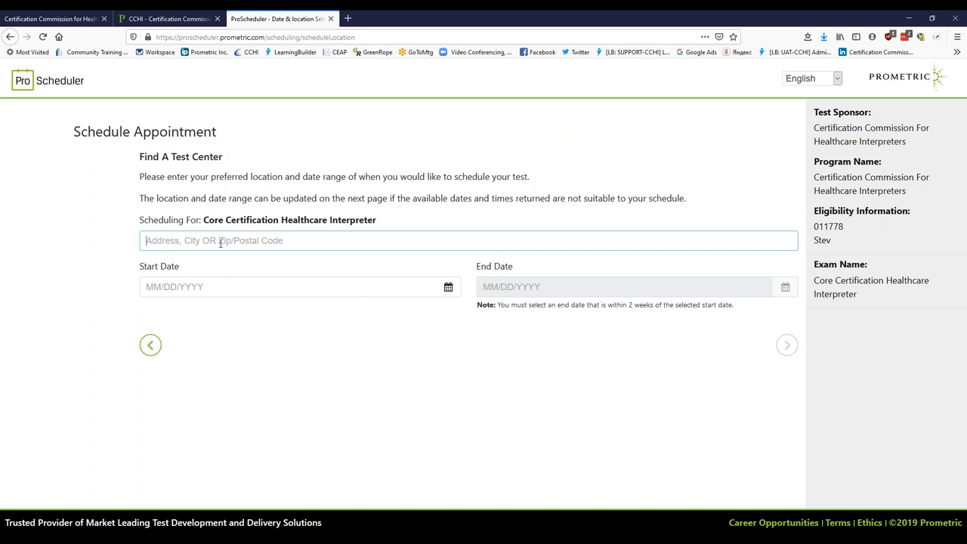
text(44685, United States)
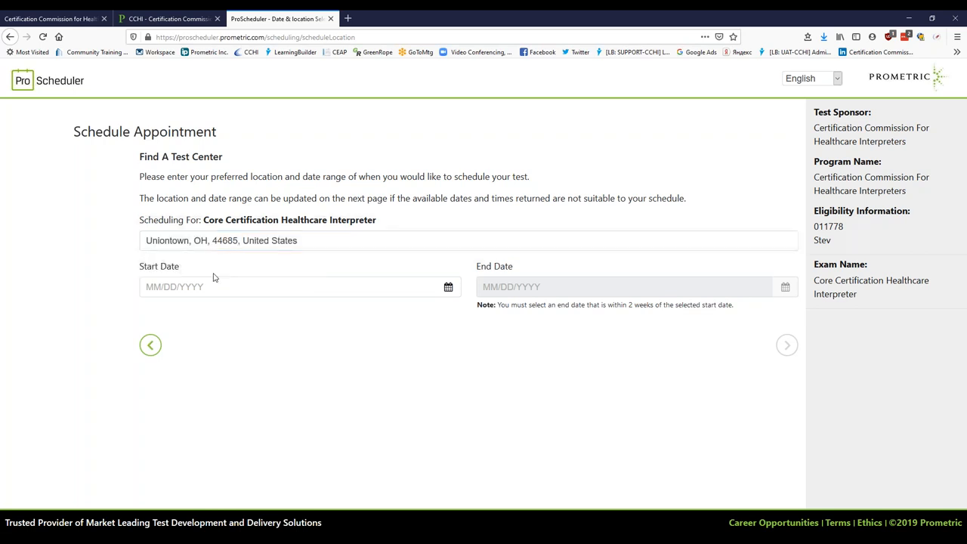
mouse_move(244, 276)
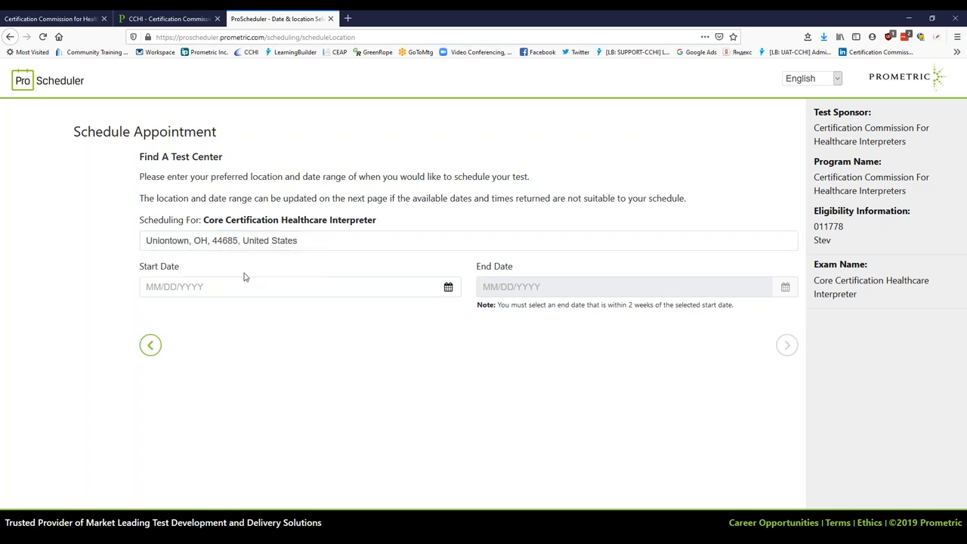
mouse_move(447, 290)
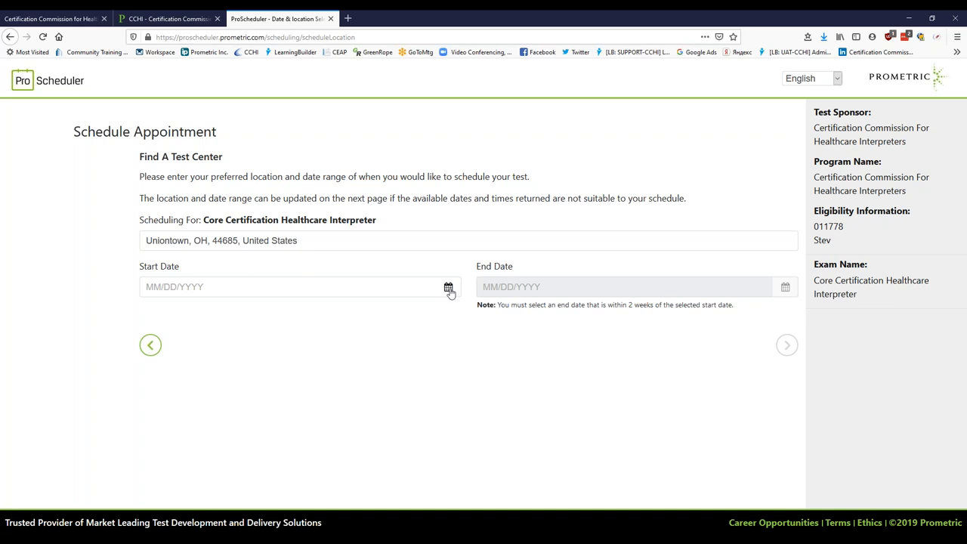
Set the search dates to start 11/20/2019 and end December 4, 2019
click(448, 287)
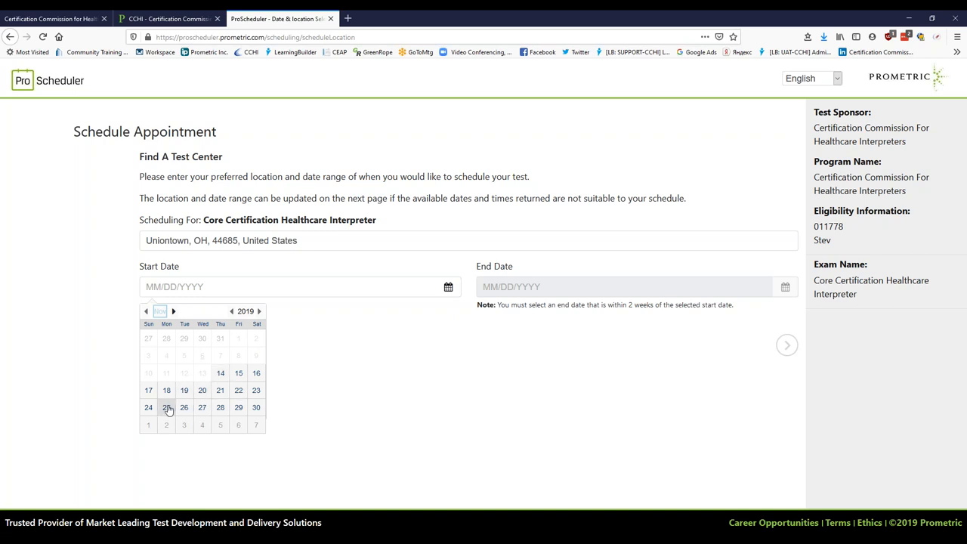
mouse_move(160, 412)
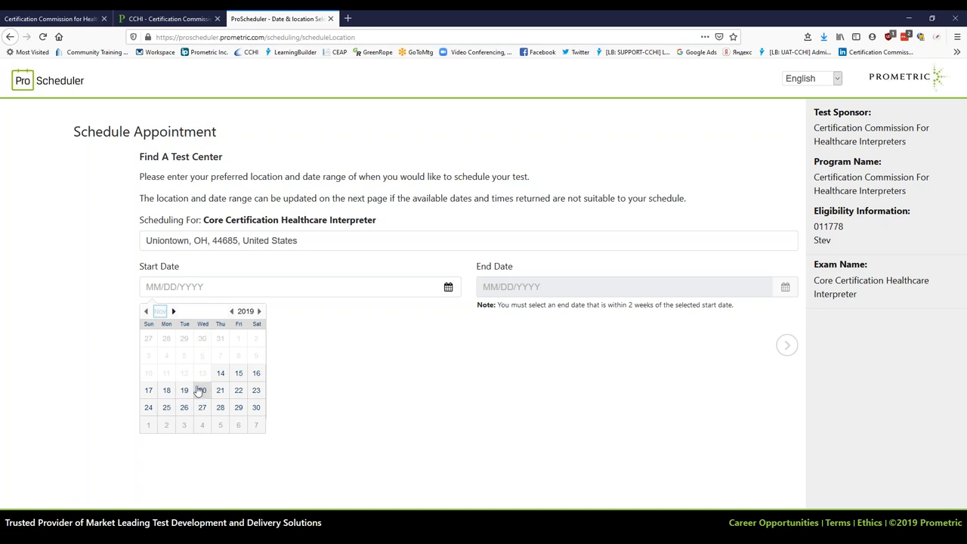
click(201, 390)
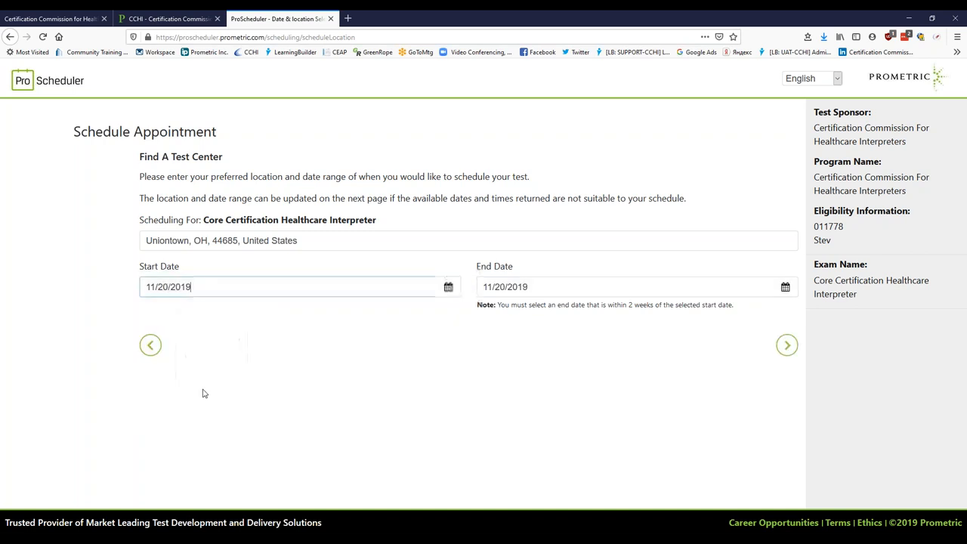
click(565, 287)
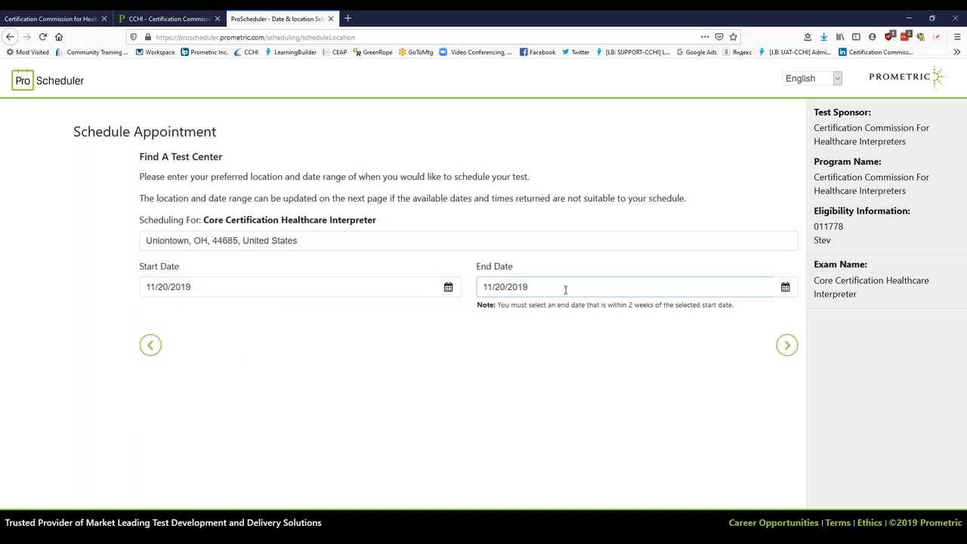
click(628, 288)
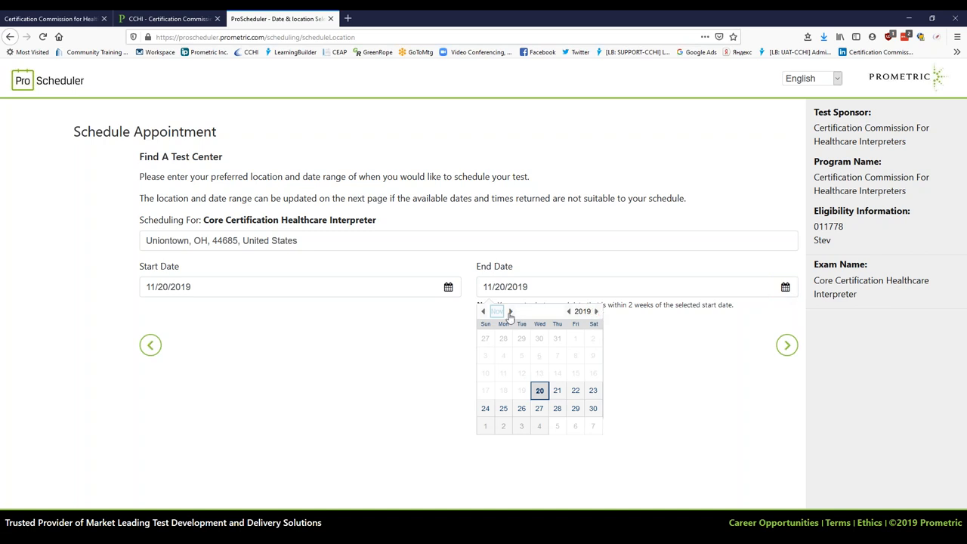
mouse_move(510, 317)
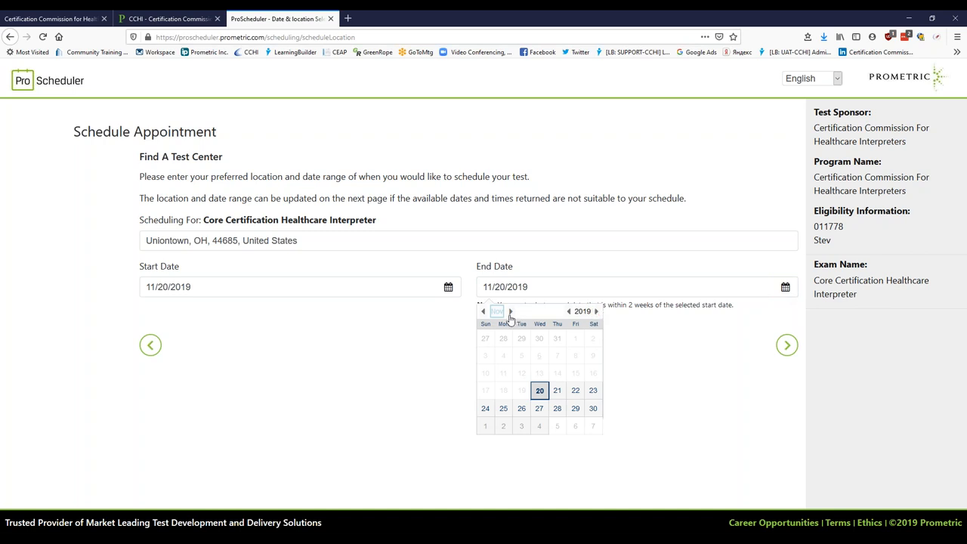
mouse_move(490, 325)
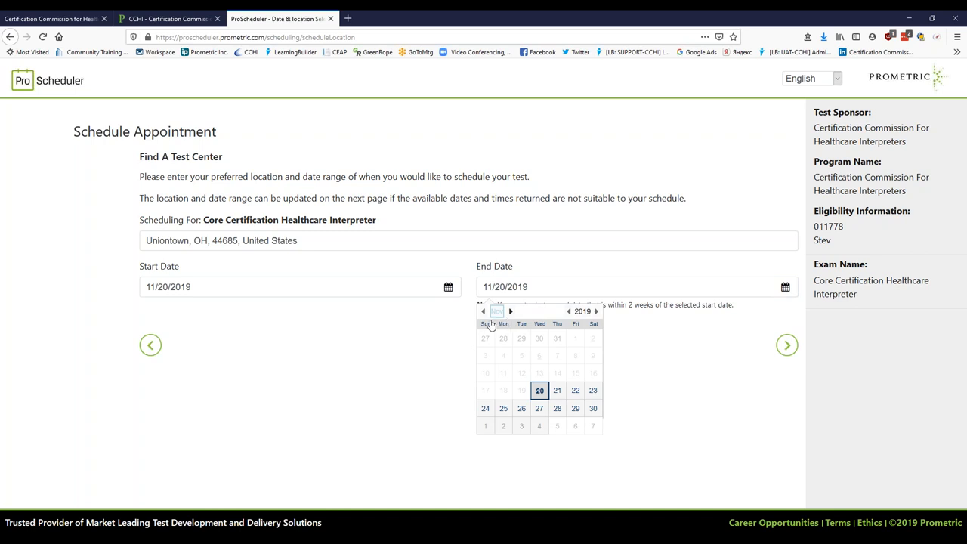
mouse_move(509, 311)
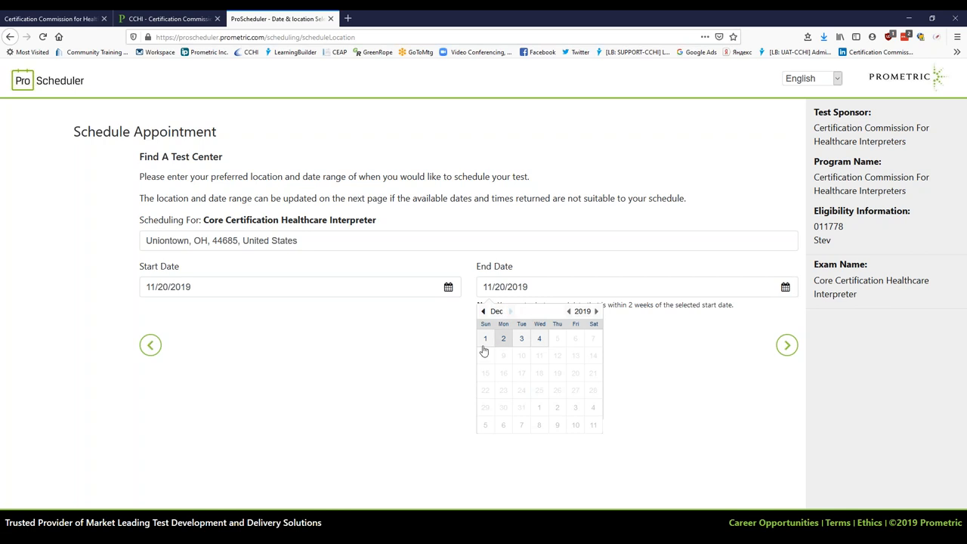
mouse_move(526, 340)
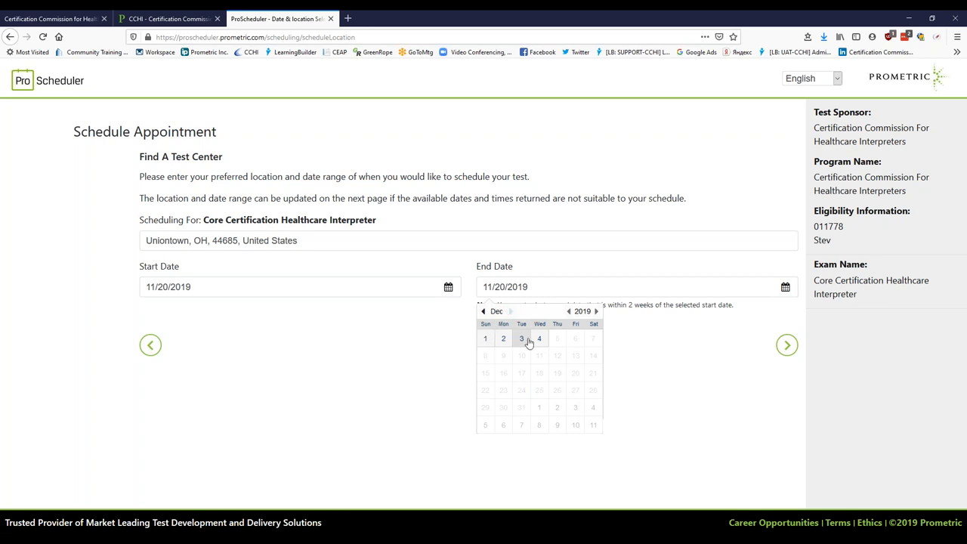
click(539, 339)
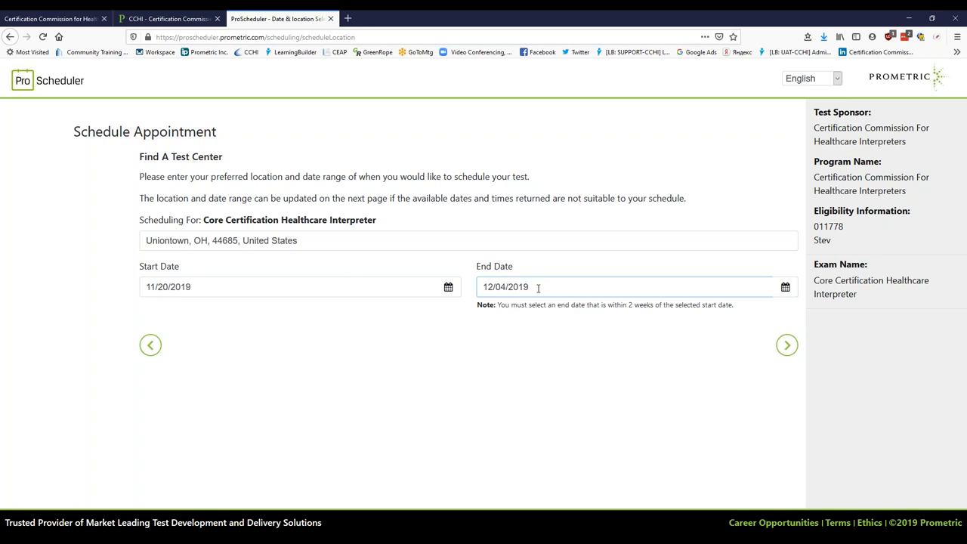
mouse_move(787, 346)
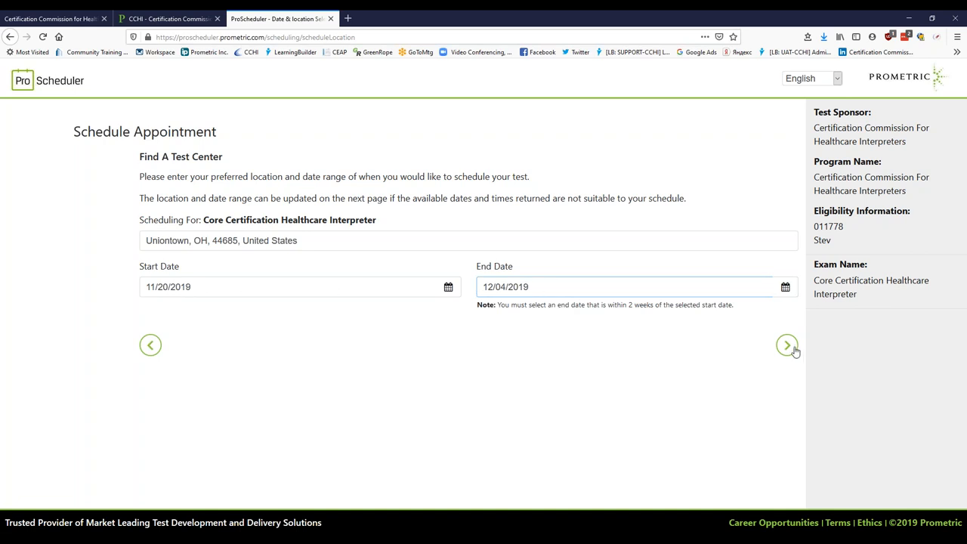
Load Test Center Selection's list and map of centers near Uniontown, OH
click(786, 345)
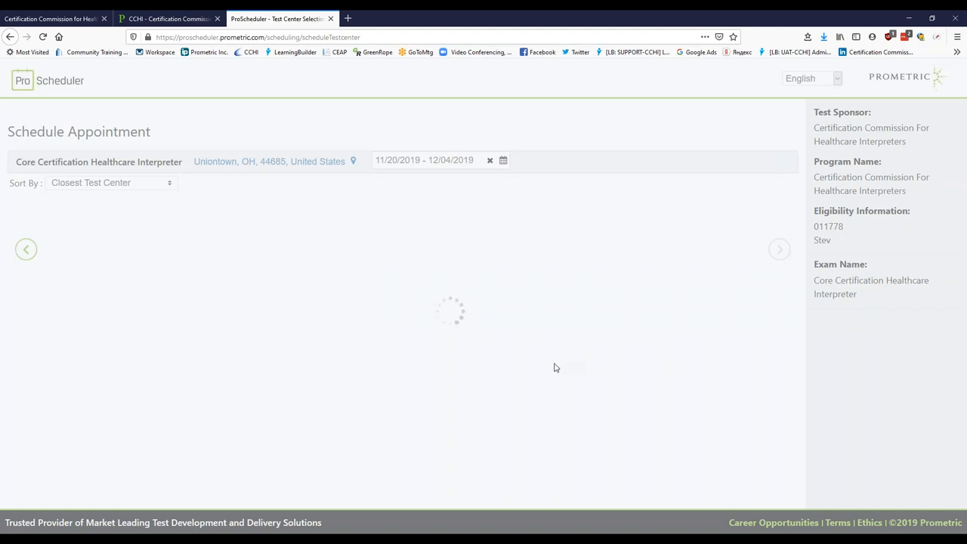
mouse_move(516, 354)
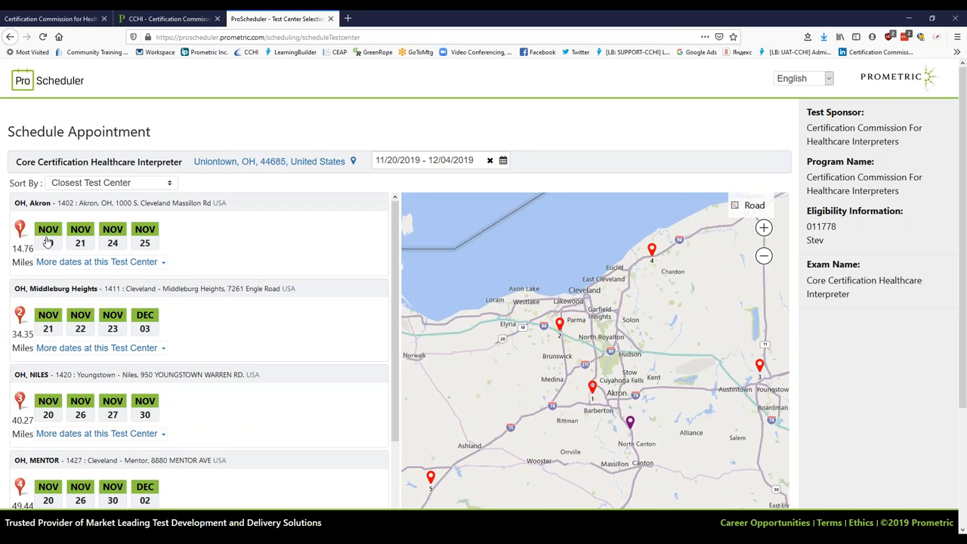
mouse_move(71, 269)
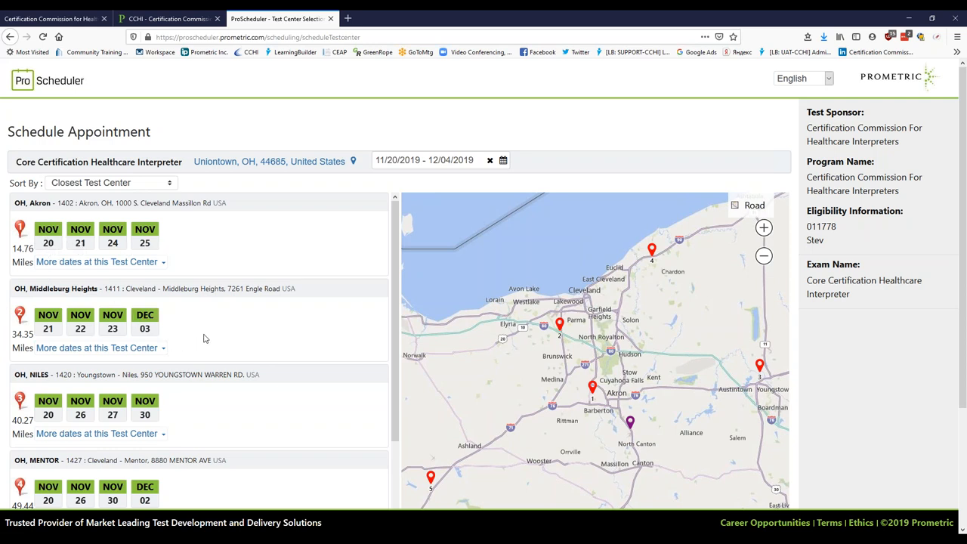
mouse_move(43, 262)
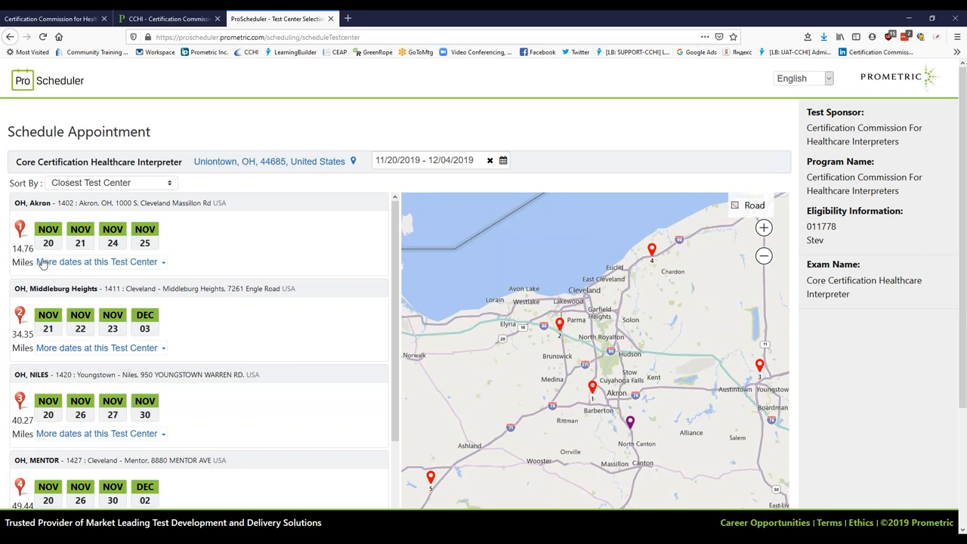
mouse_move(94, 272)
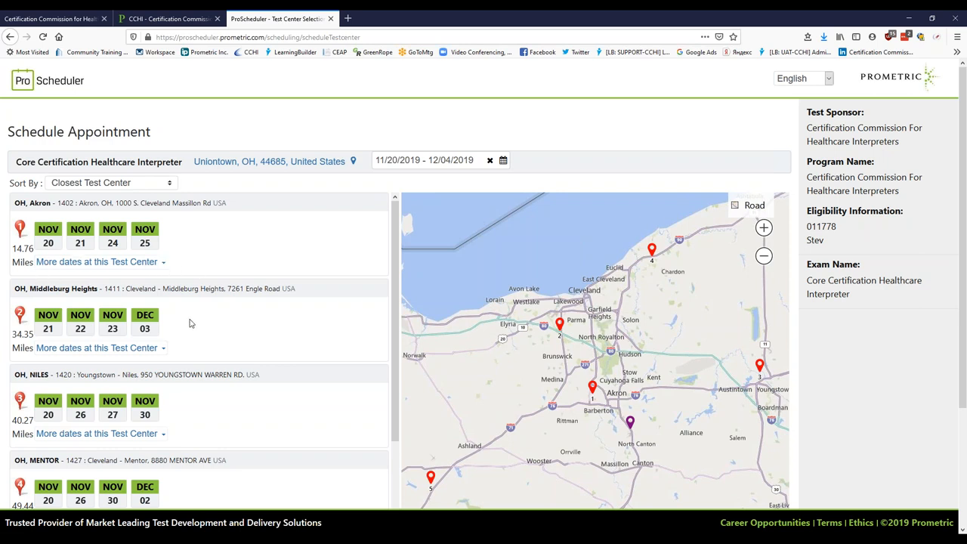
mouse_move(58, 257)
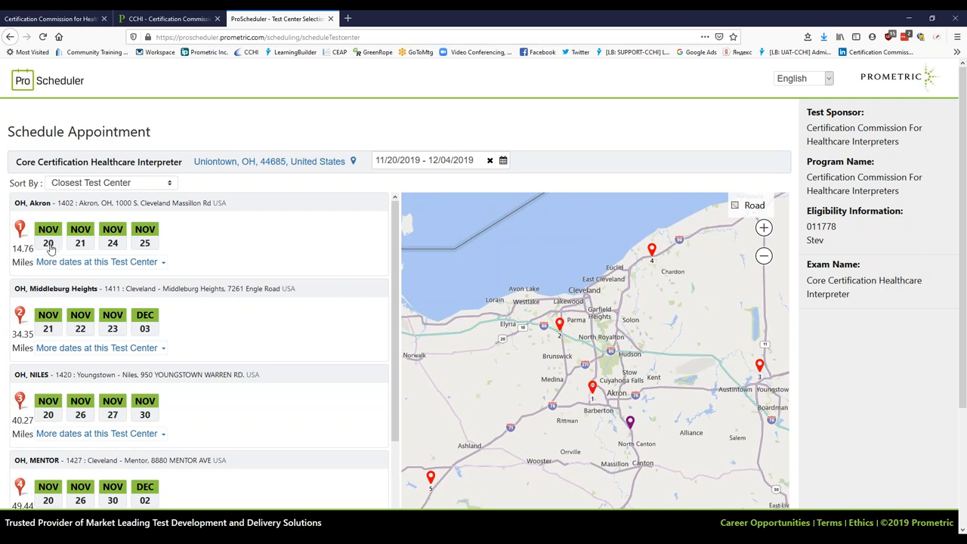
Select November 20 at the Akron, OH centre and take the 11:00 AM slot
click(48, 236)
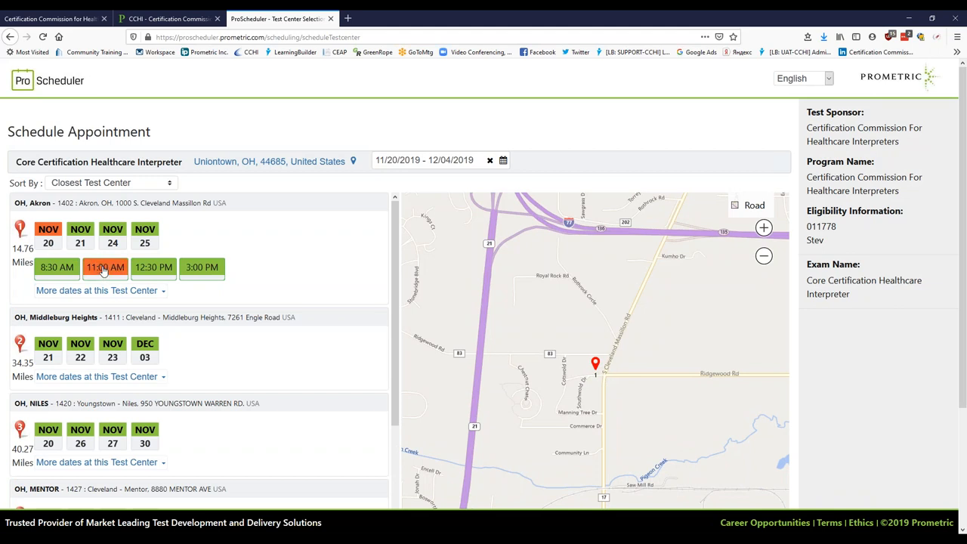
click(105, 268)
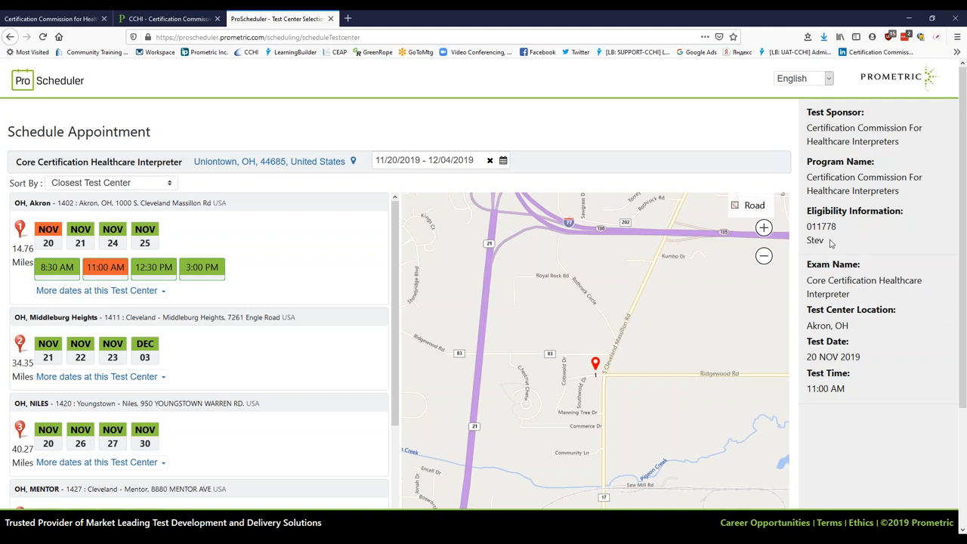
mouse_move(808, 388)
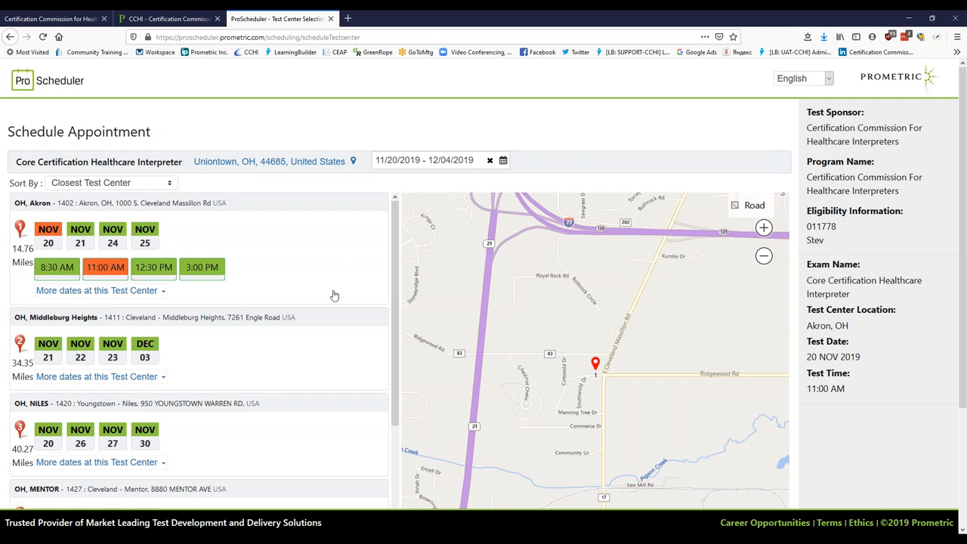
Scroll to the end of the test centre list, keeping the Akron 11:00 AM choice
scroll(down, 3)
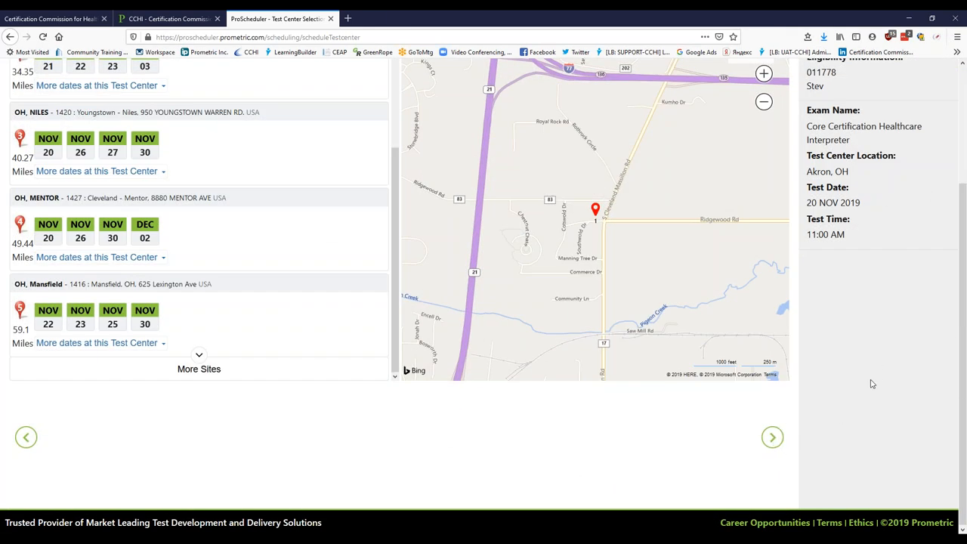
mouse_move(860, 384)
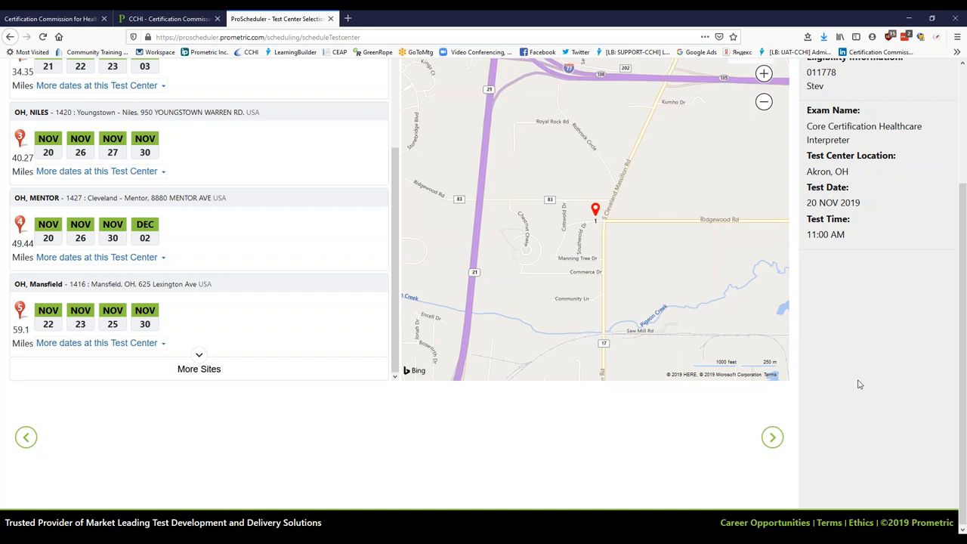
mouse_move(865, 381)
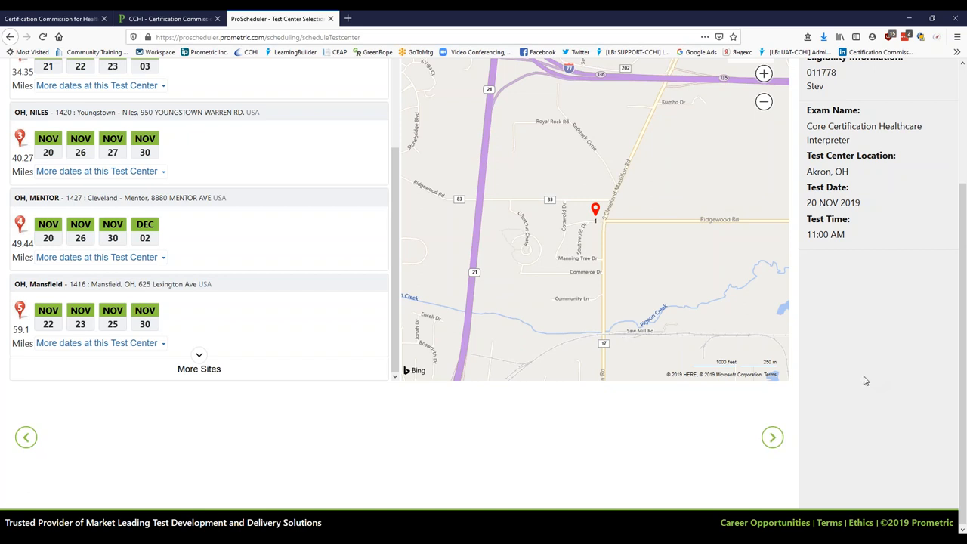
mouse_move(847, 367)
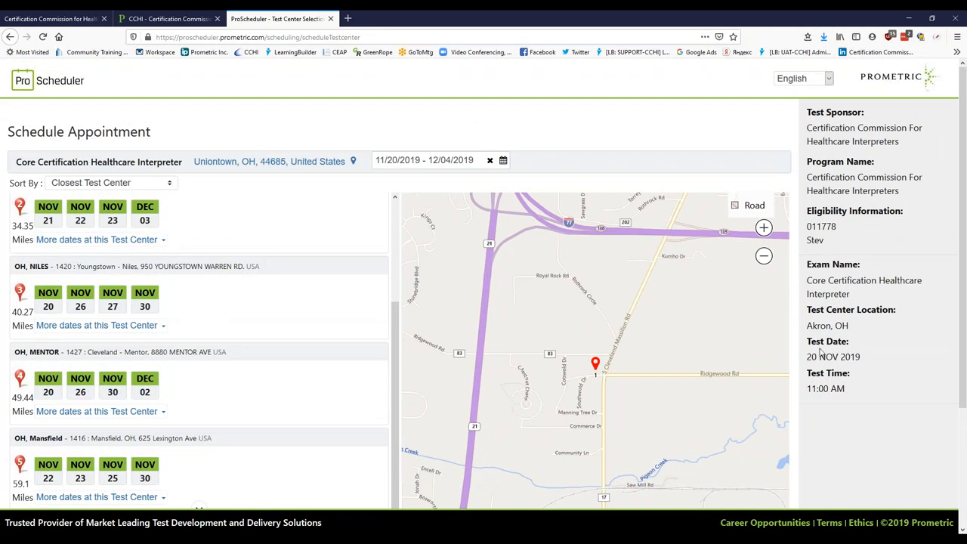
mouse_move(878, 359)
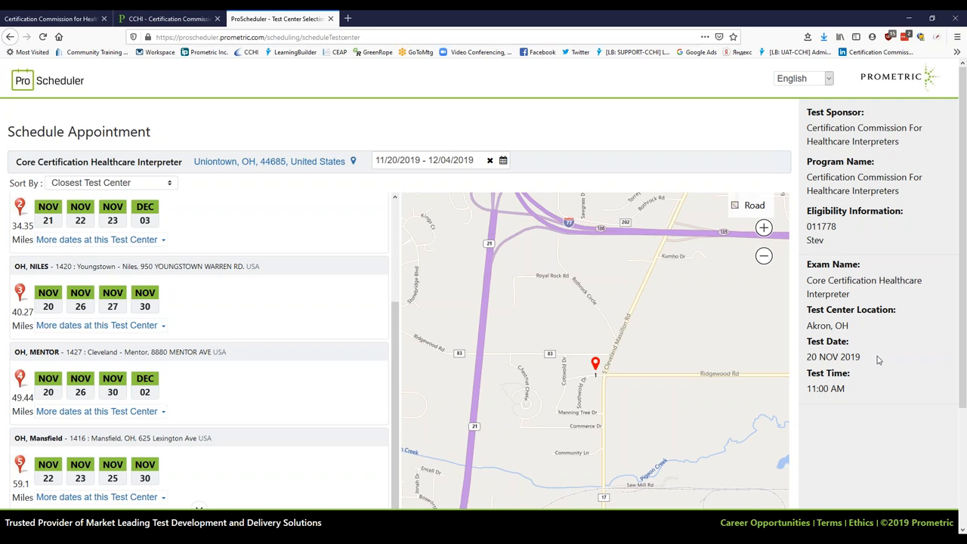
mouse_move(870, 360)
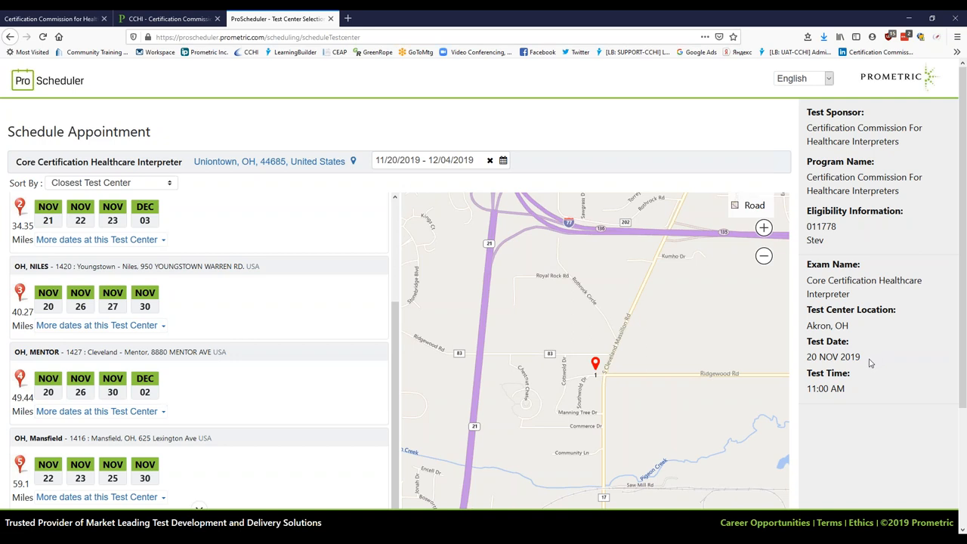
mouse_move(861, 359)
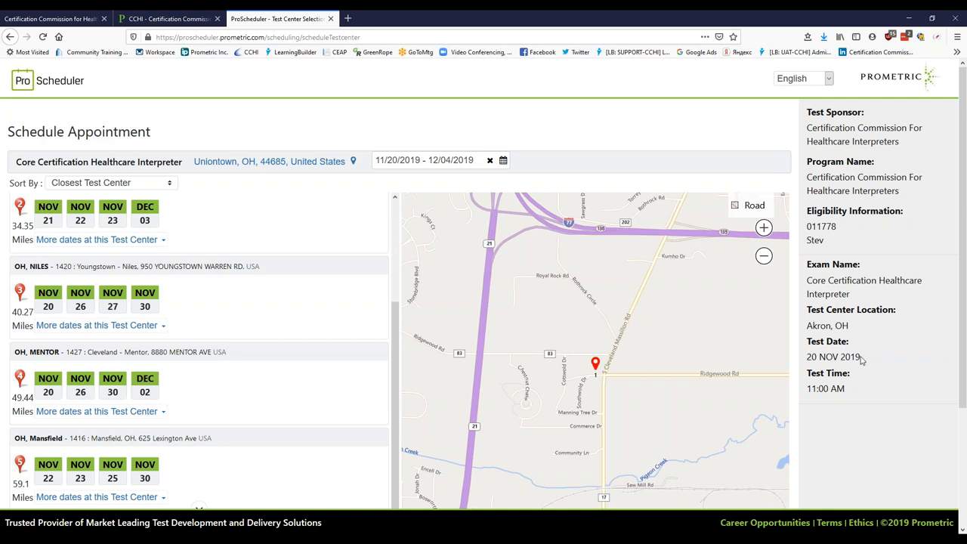
mouse_move(860, 356)
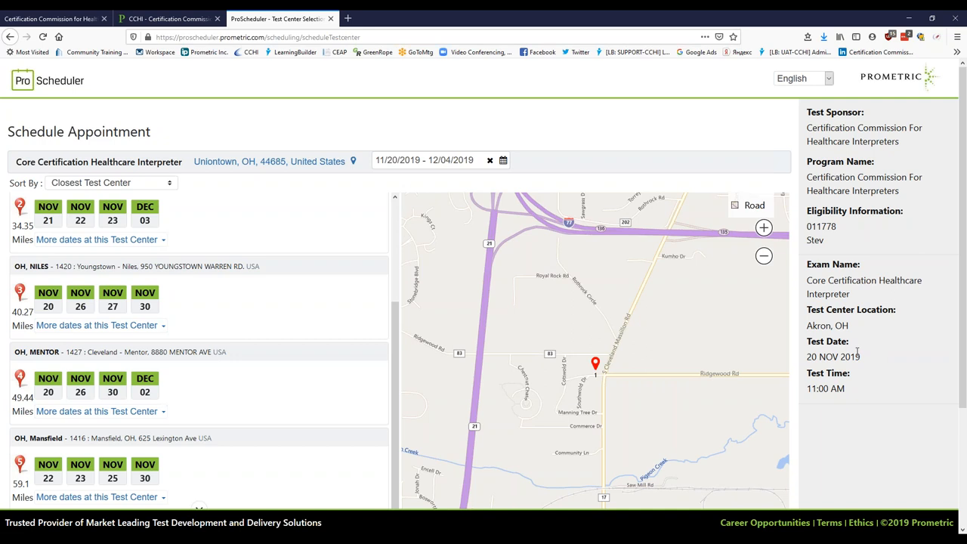
mouse_move(860, 351)
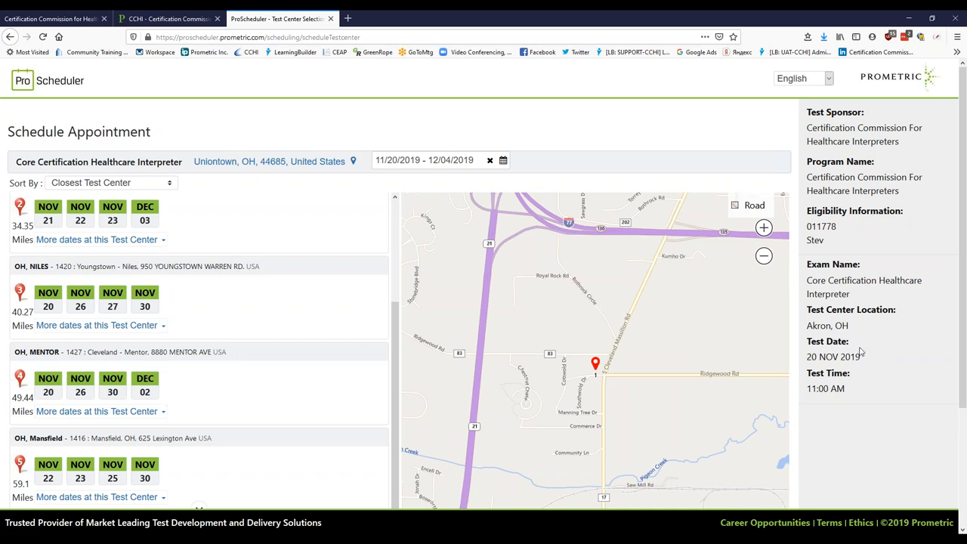
mouse_move(531, 334)
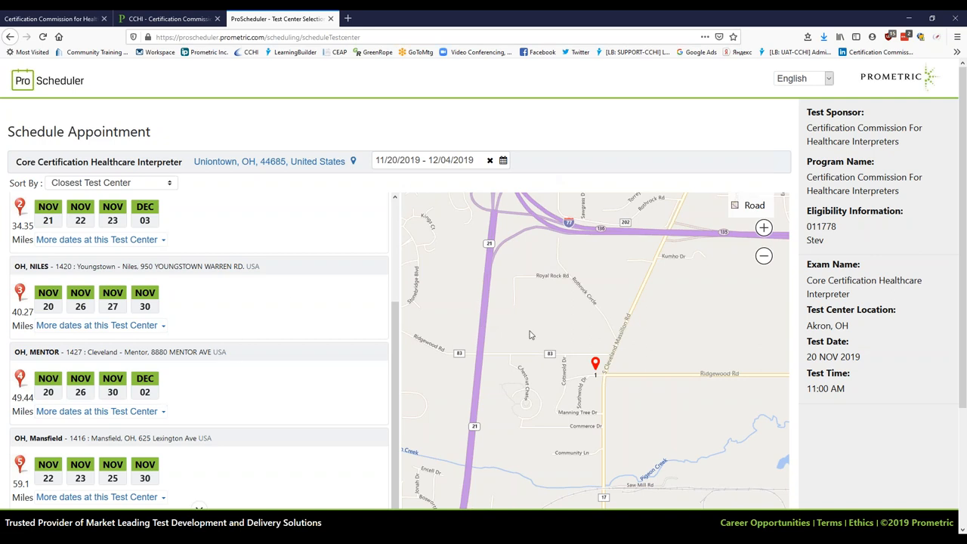
mouse_move(702, 259)
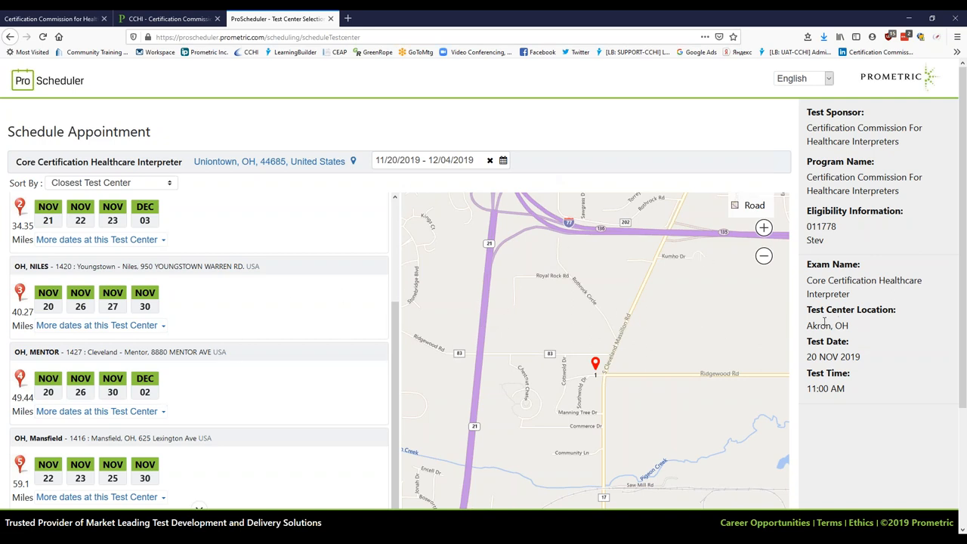
mouse_move(891, 345)
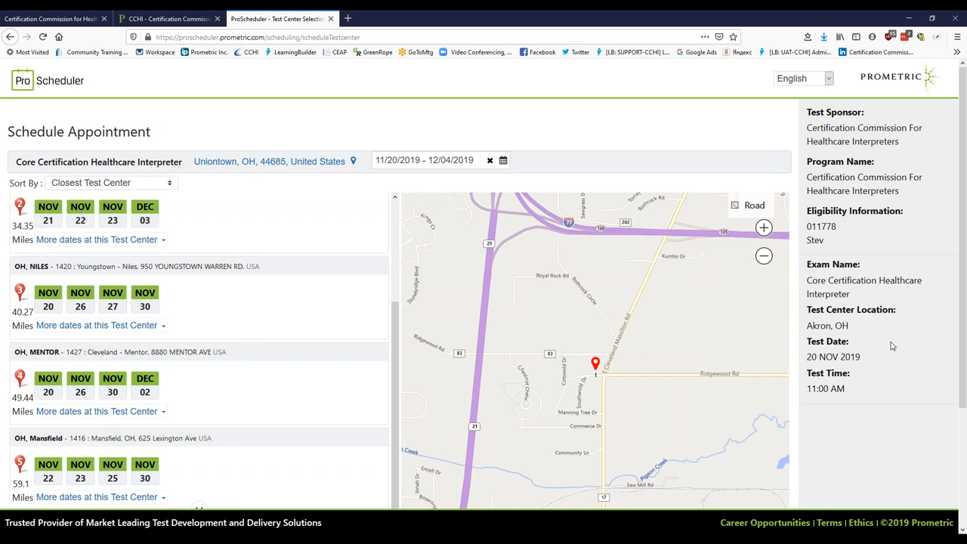
mouse_move(880, 349)
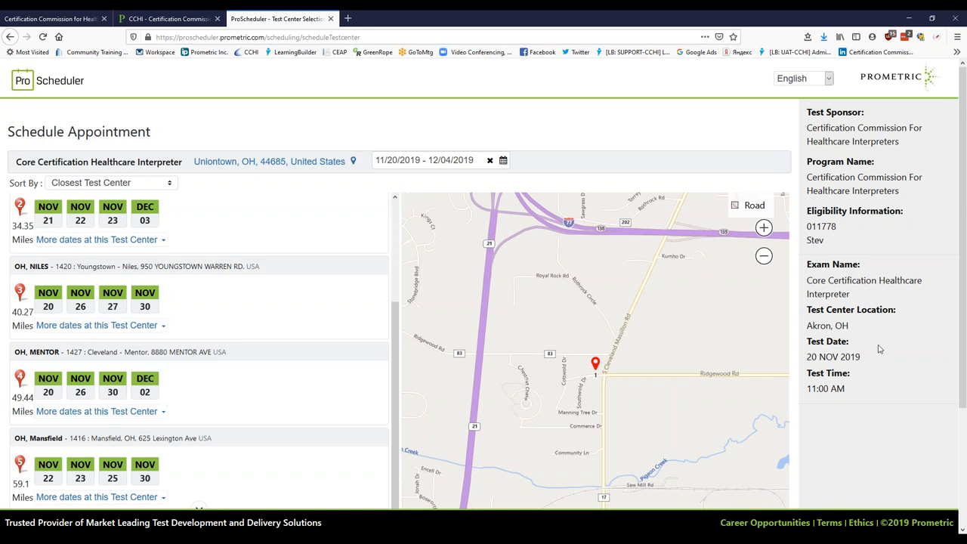
mouse_move(895, 352)
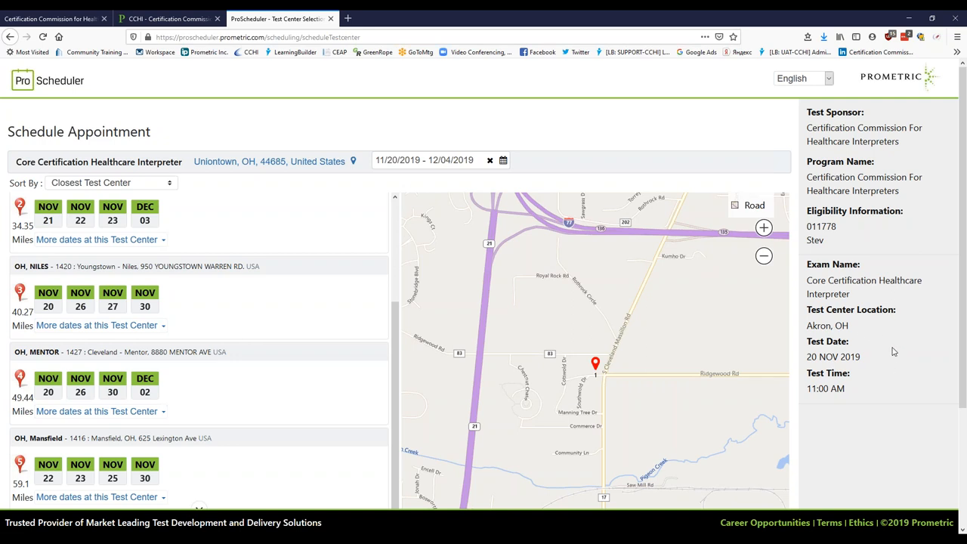
mouse_move(831, 325)
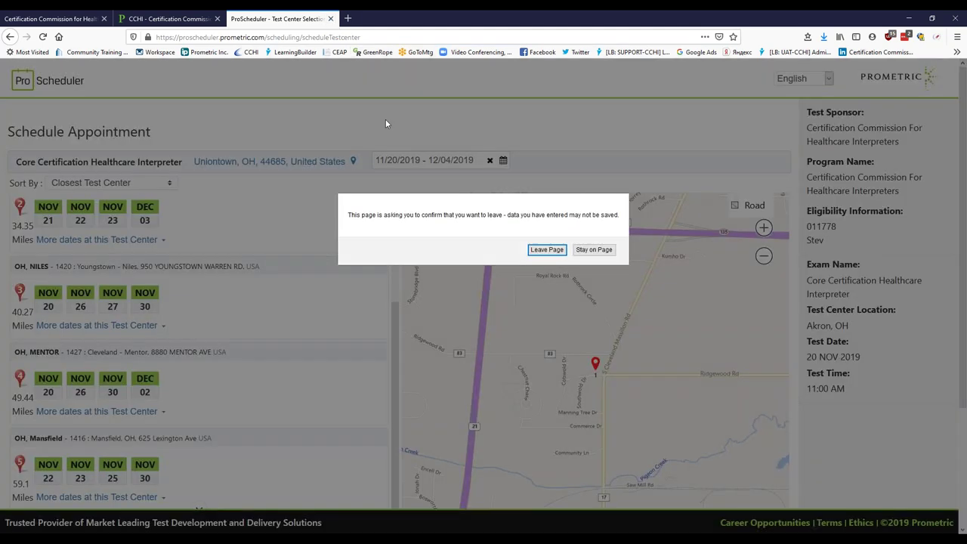
Confirm Leave Page to close the scheduler without submitting the appointment
click(546, 249)
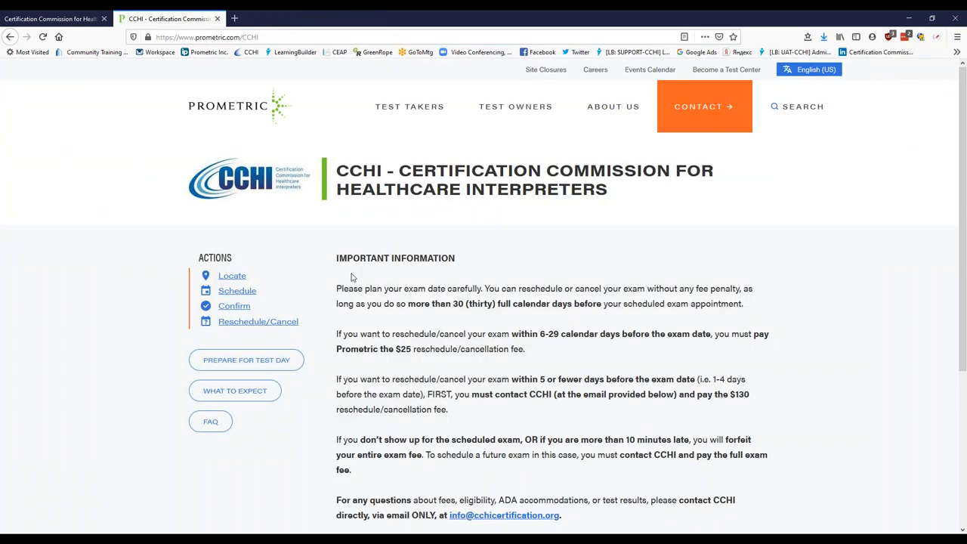
mouse_move(328, 271)
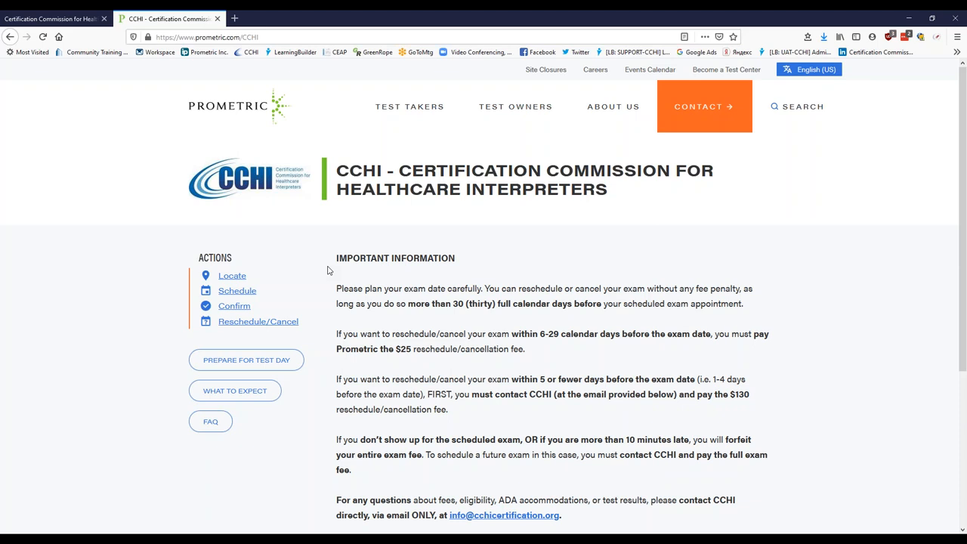
mouse_move(247, 330)
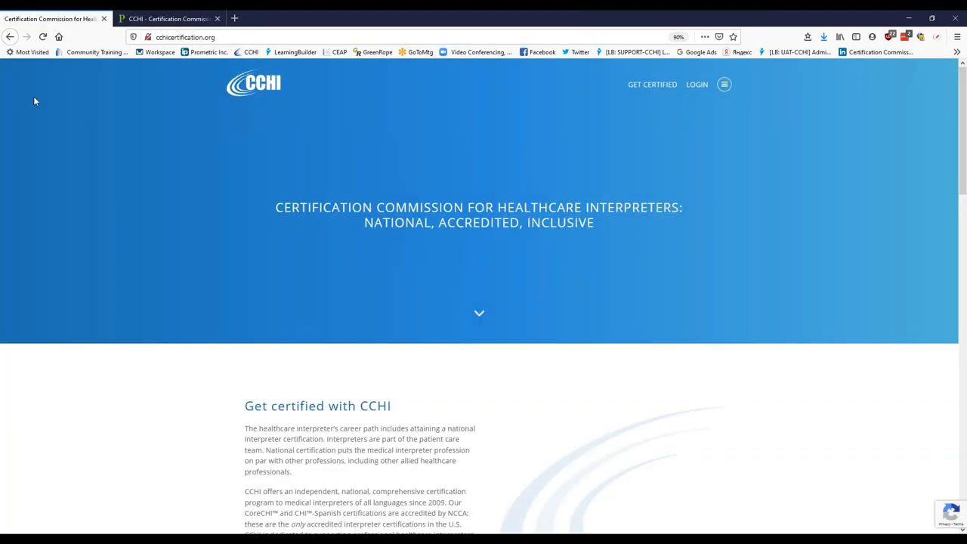
mouse_move(438, 459)
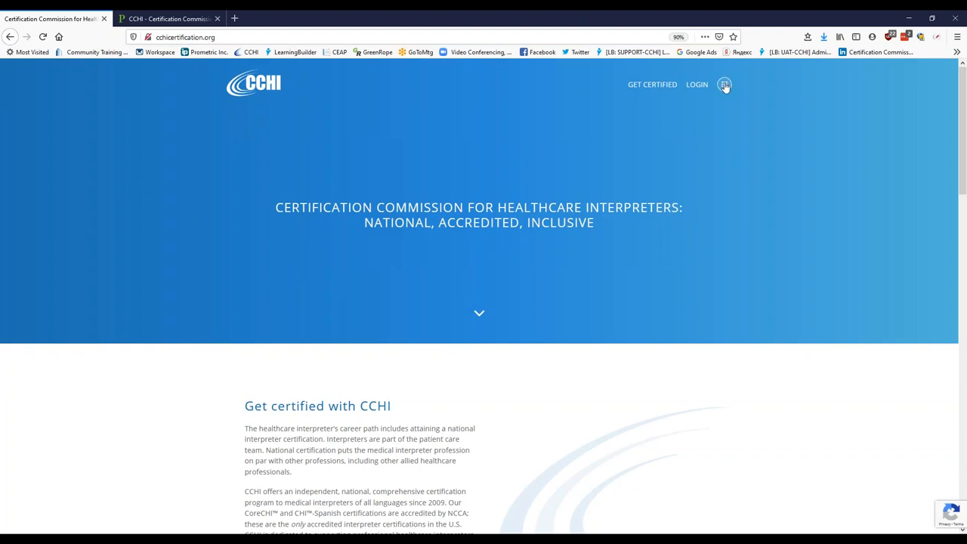
Search the CCHI site for 'scheduling' and open the Scheduling Your Examination page
click(723, 84)
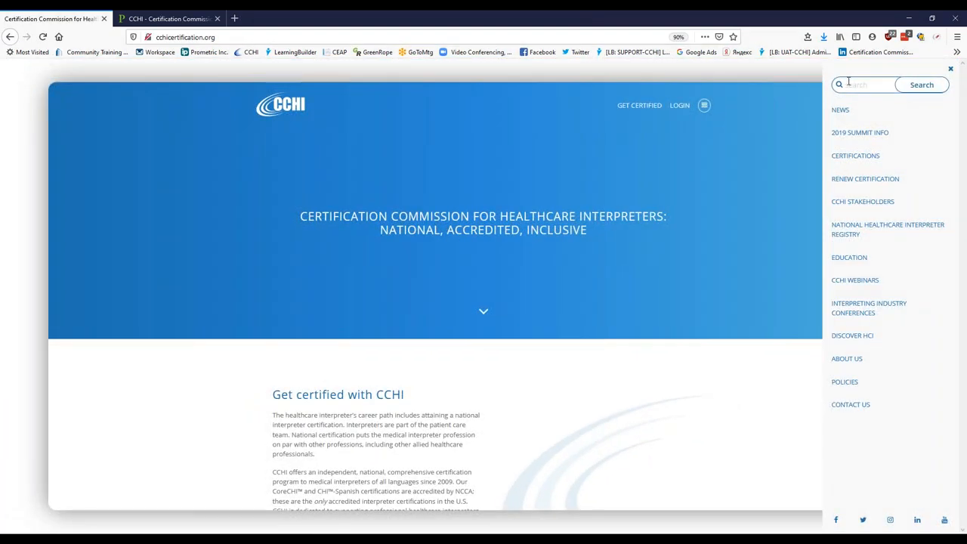
text(scheduling)
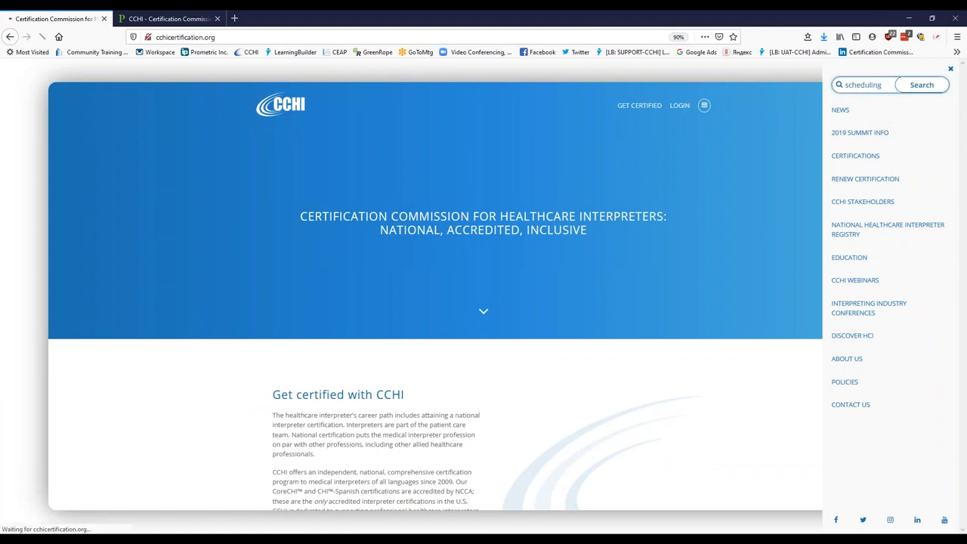
click(922, 84)
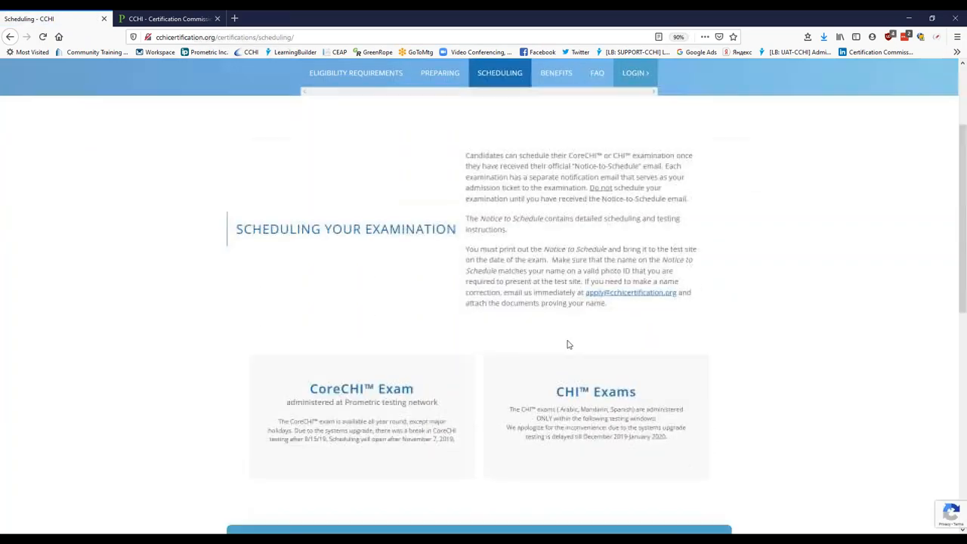
Expand Core CHI Test Centers and follow its Prometric link to Prometric's CCHI page
scroll(down, 3)
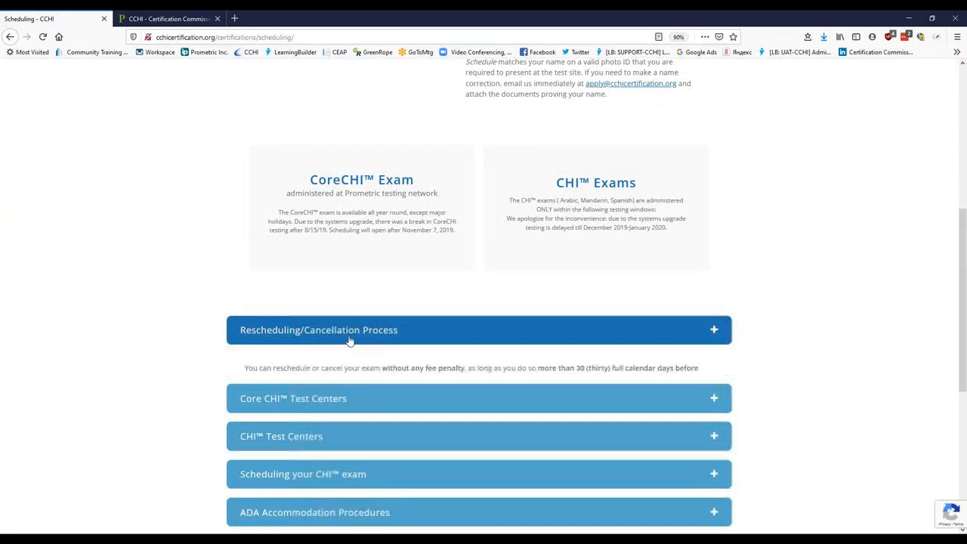
click(348, 331)
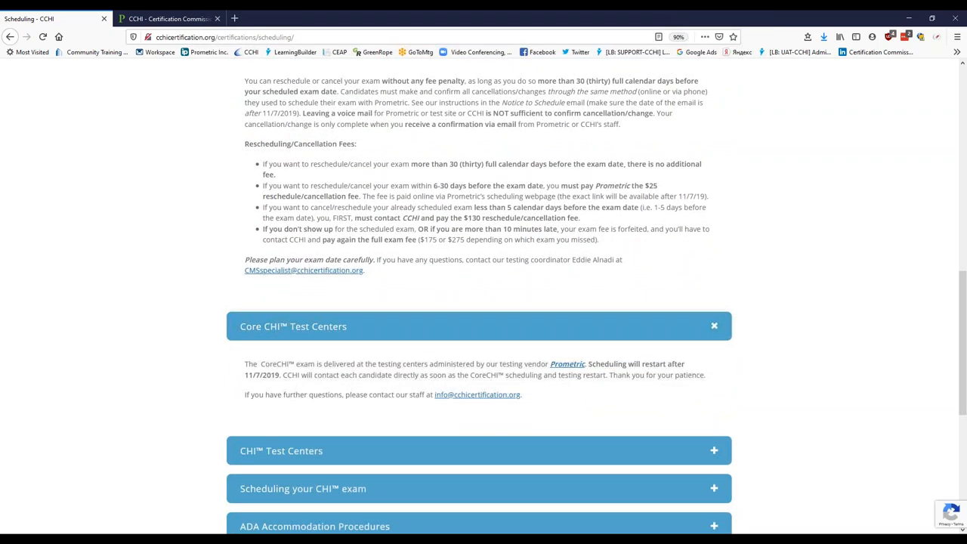
mouse_move(571, 365)
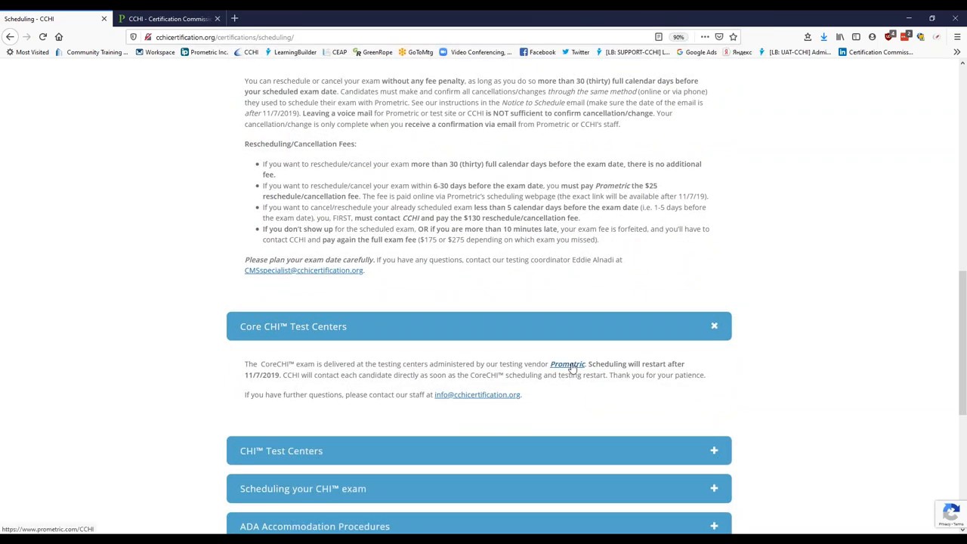
mouse_move(551, 361)
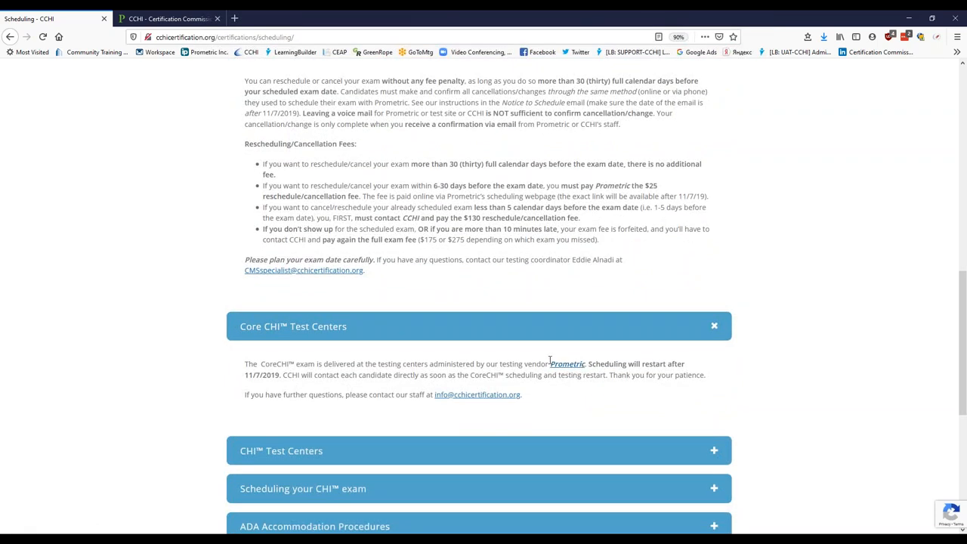
click(568, 363)
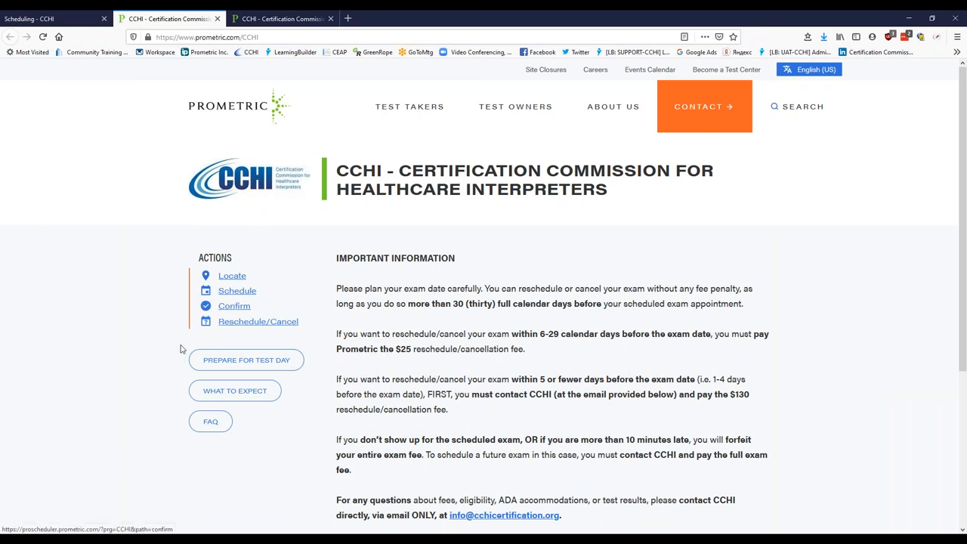
mouse_move(532, 77)
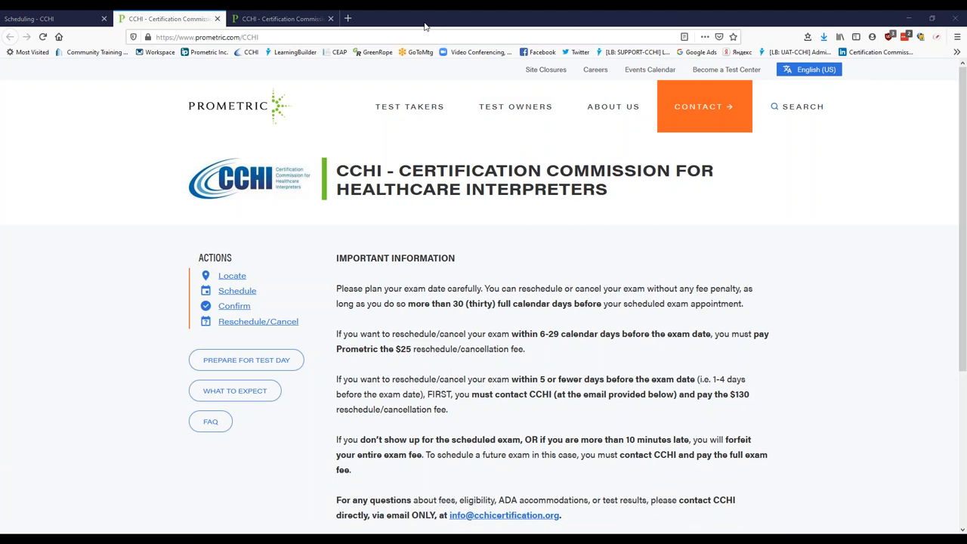
mouse_move(560, 21)
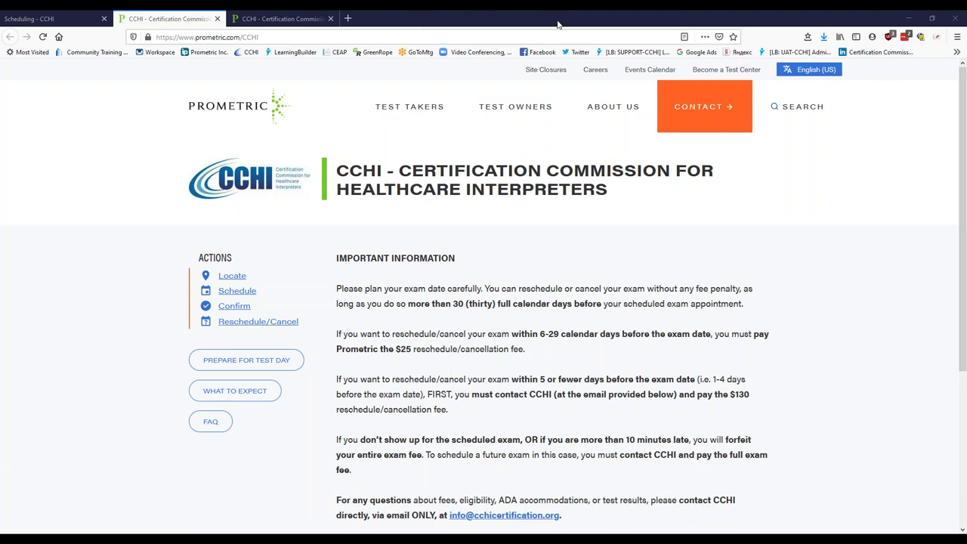
mouse_move(730, 237)
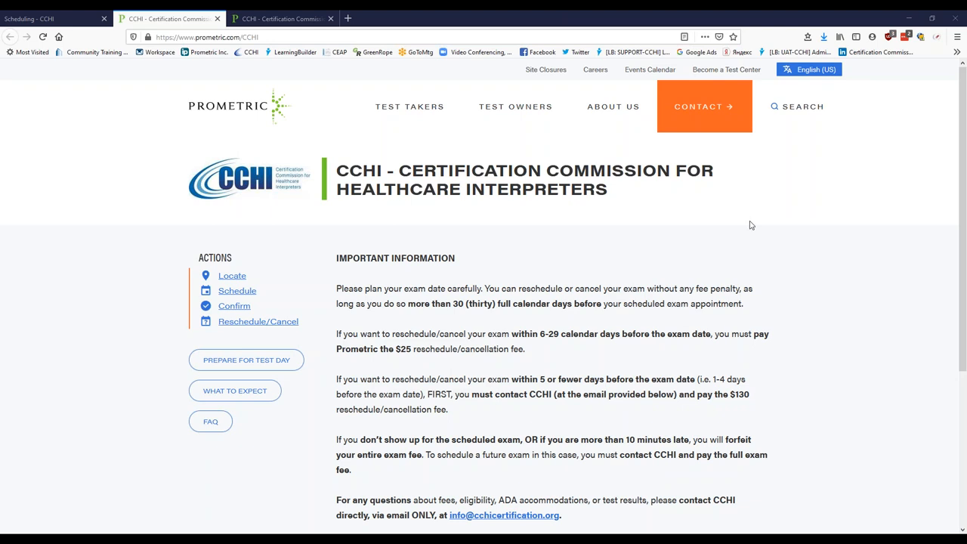
mouse_move(756, 229)
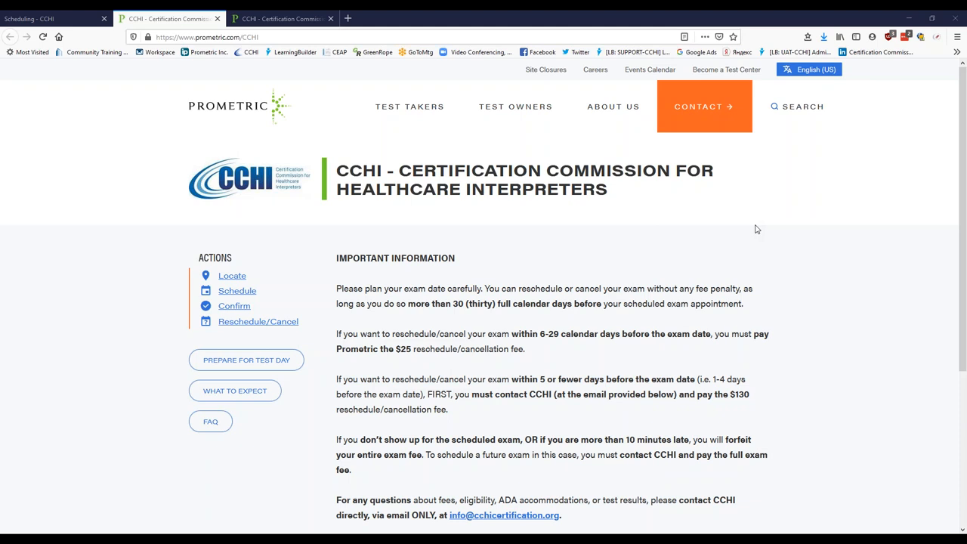
mouse_move(816, 375)
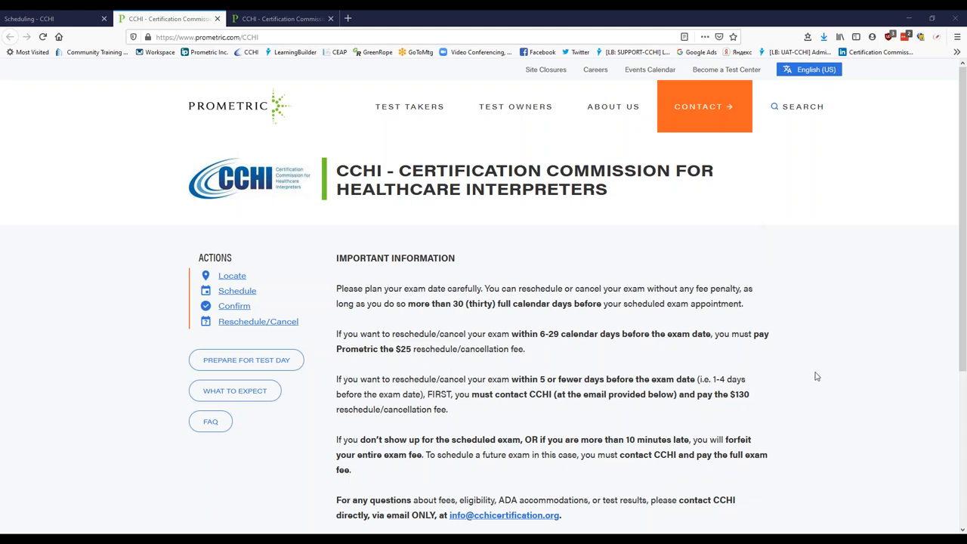
mouse_move(845, 469)
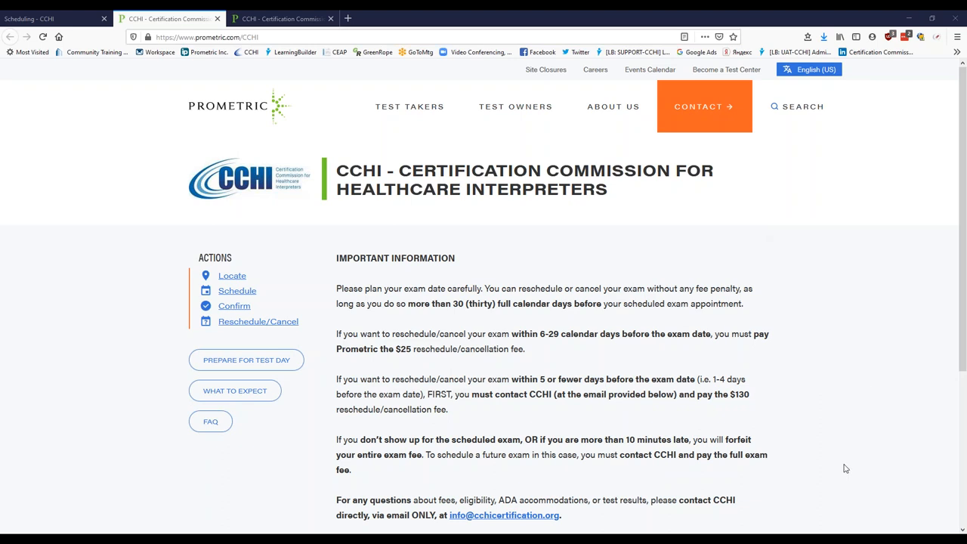